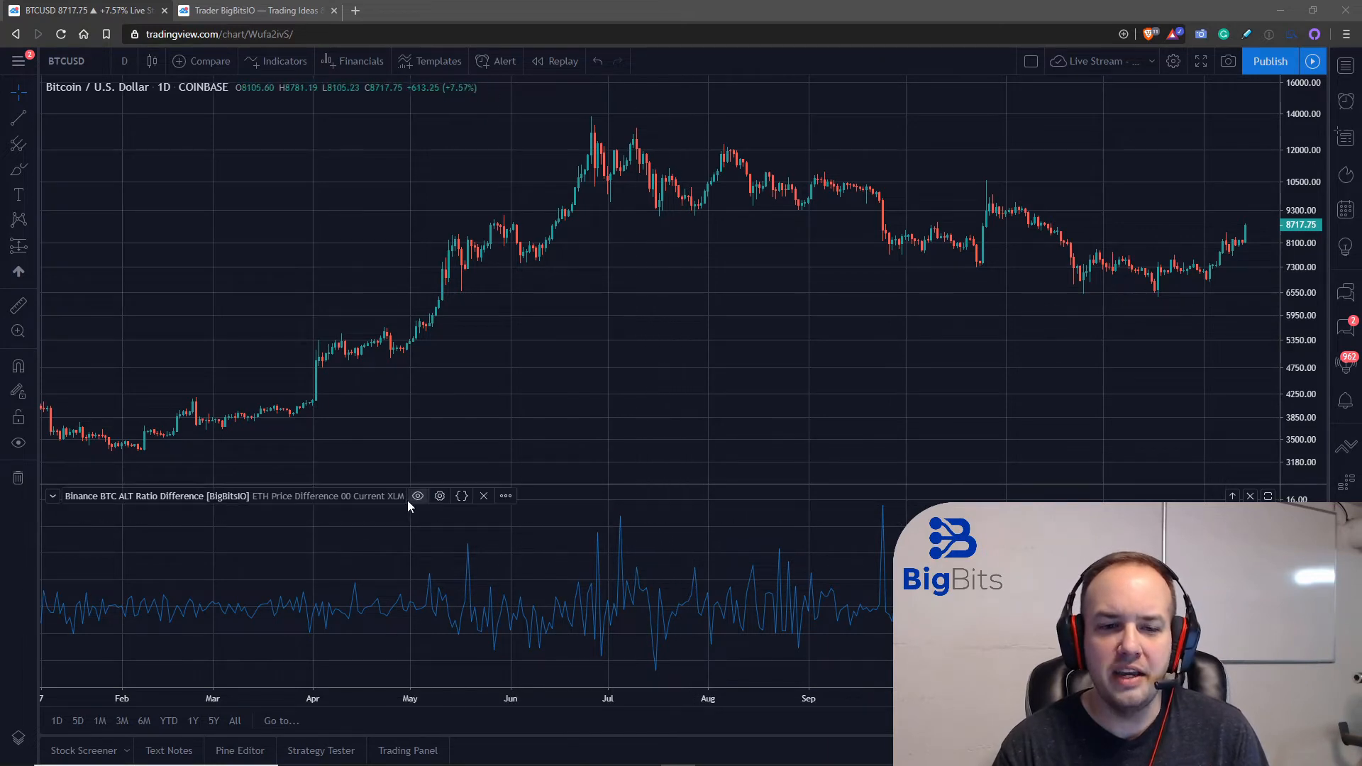
# Step: Open the Binance BTC ALT Ratio Difference indicator's Inputs via its legend gear icon
pyautogui.click(439, 496)
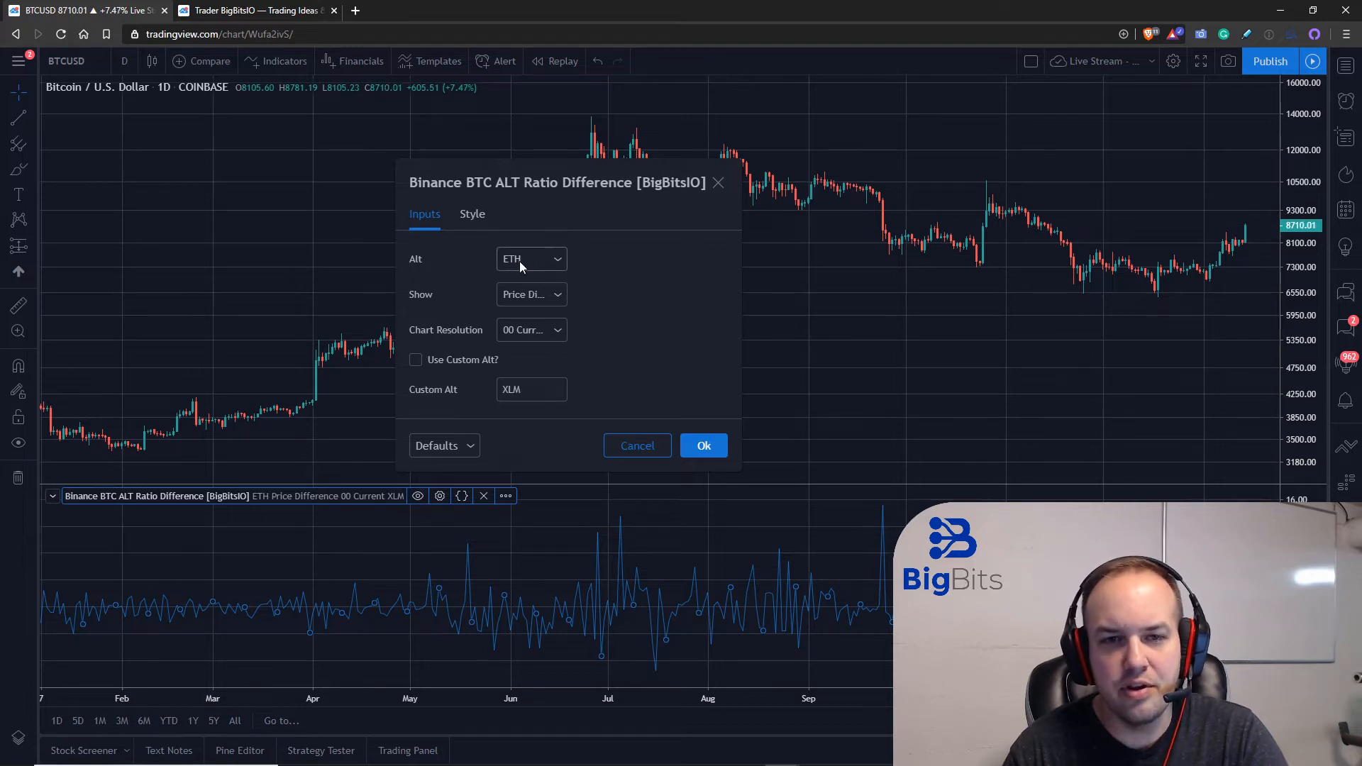
pyautogui.moveTo(605, 192)
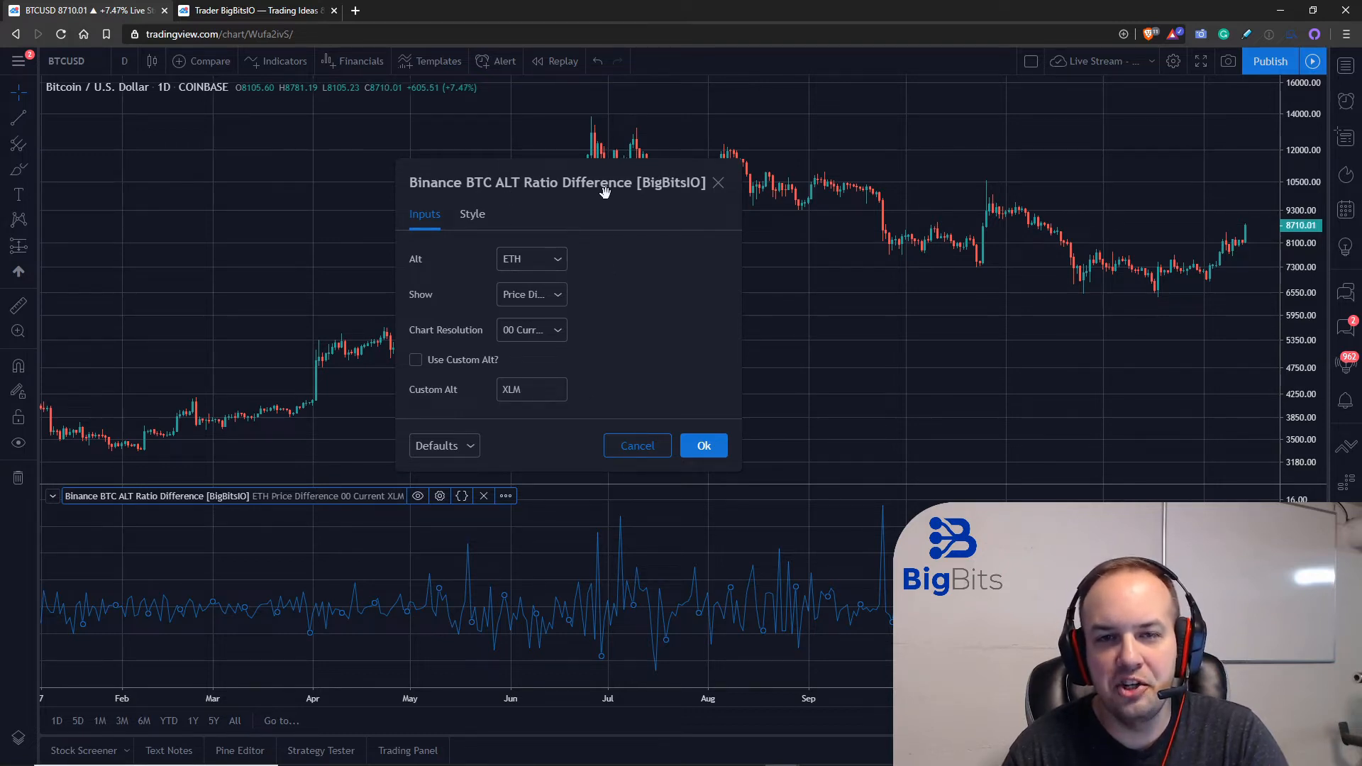
# Step: Change the indicator's Alt dropdown from ETH to LTC
pyautogui.click(532, 258)
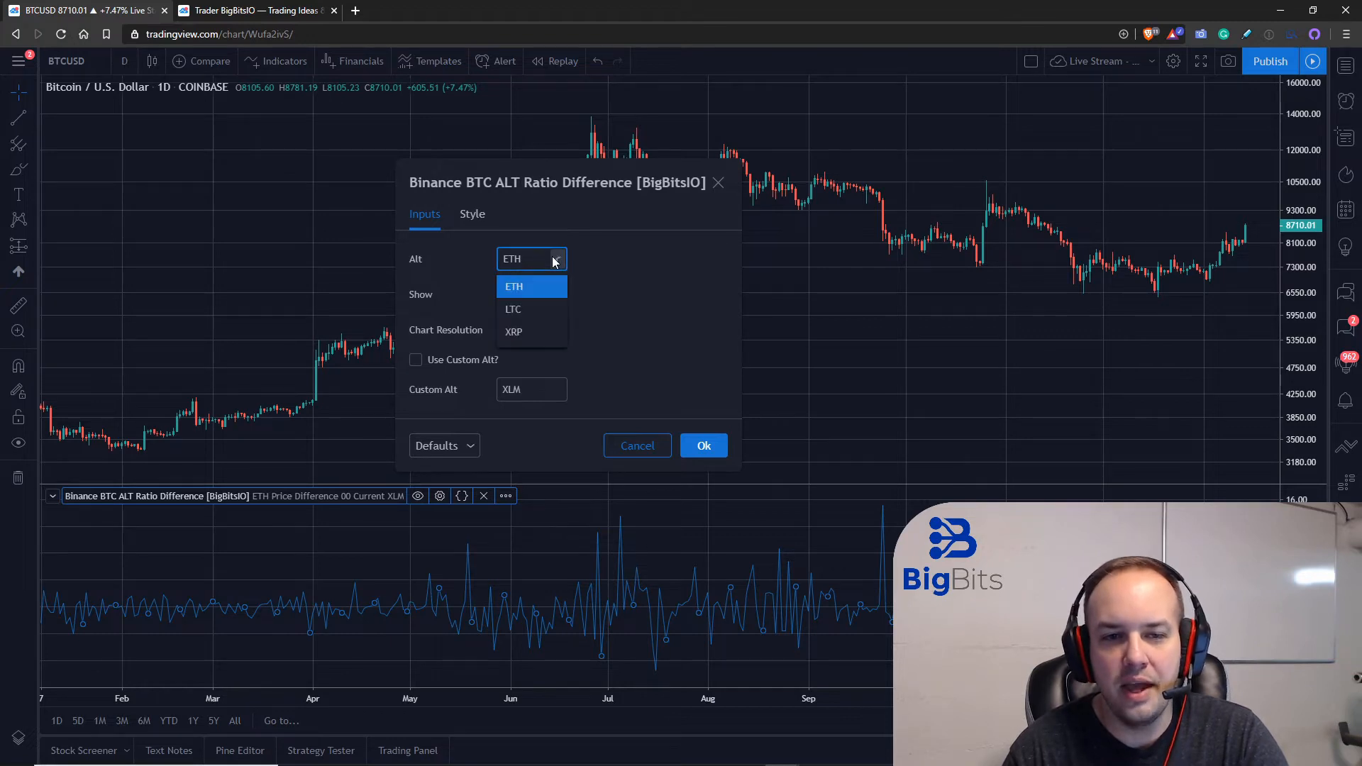
pyautogui.moveTo(534, 320)
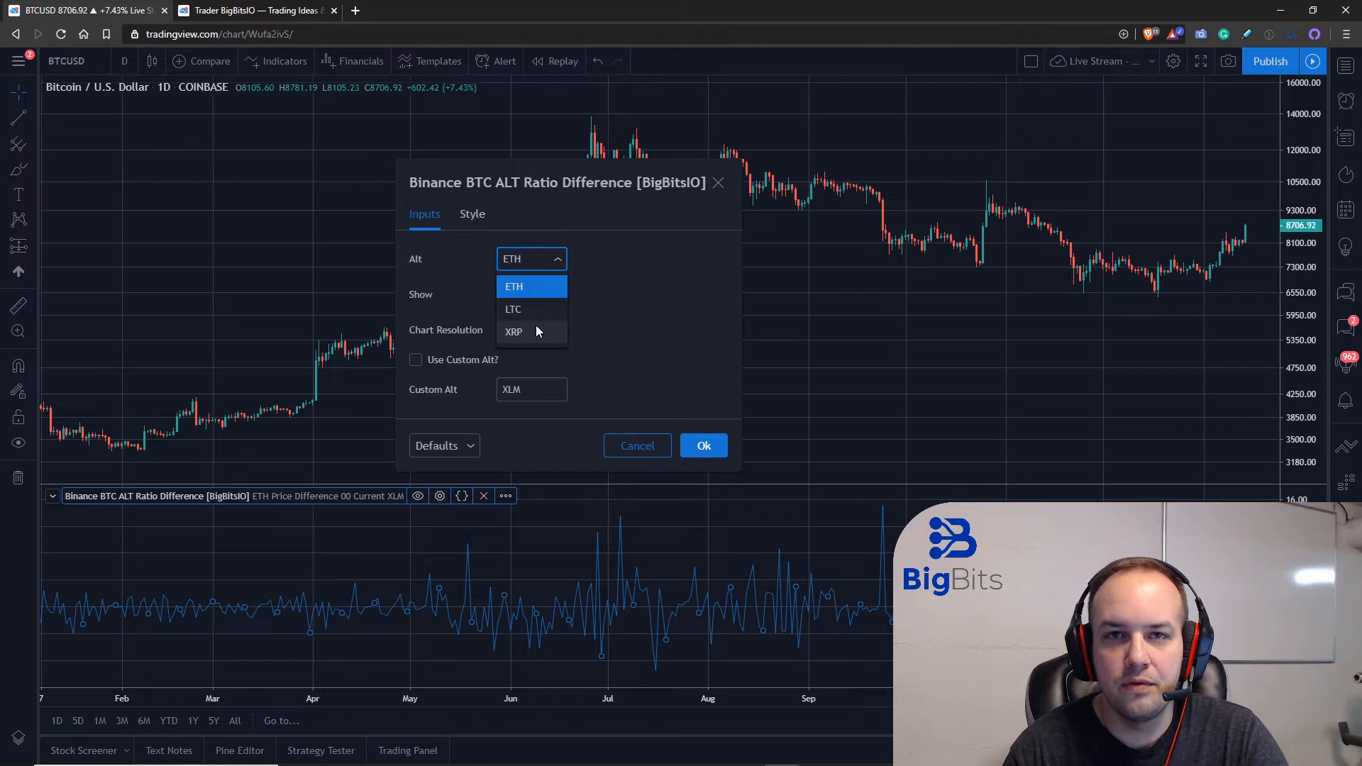
pyautogui.moveTo(540, 319)
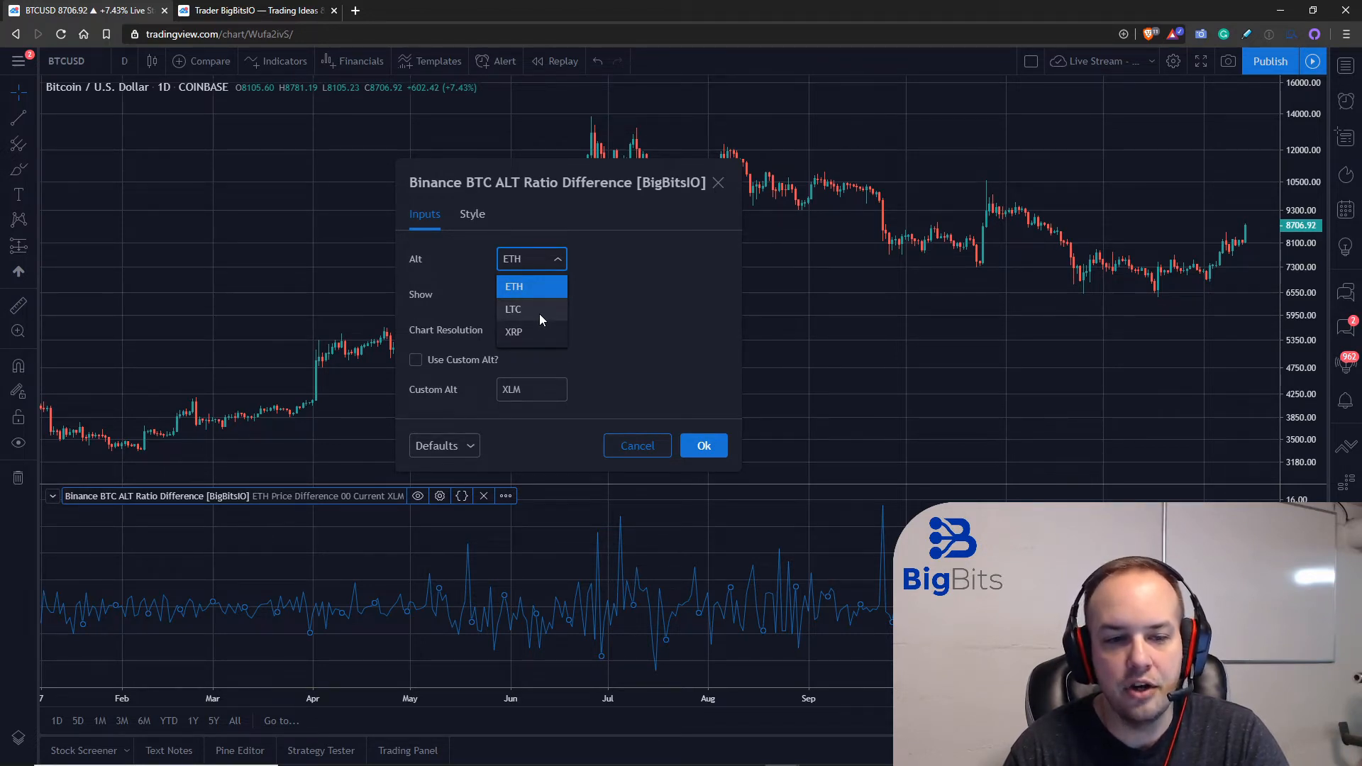
pyautogui.click(512, 309)
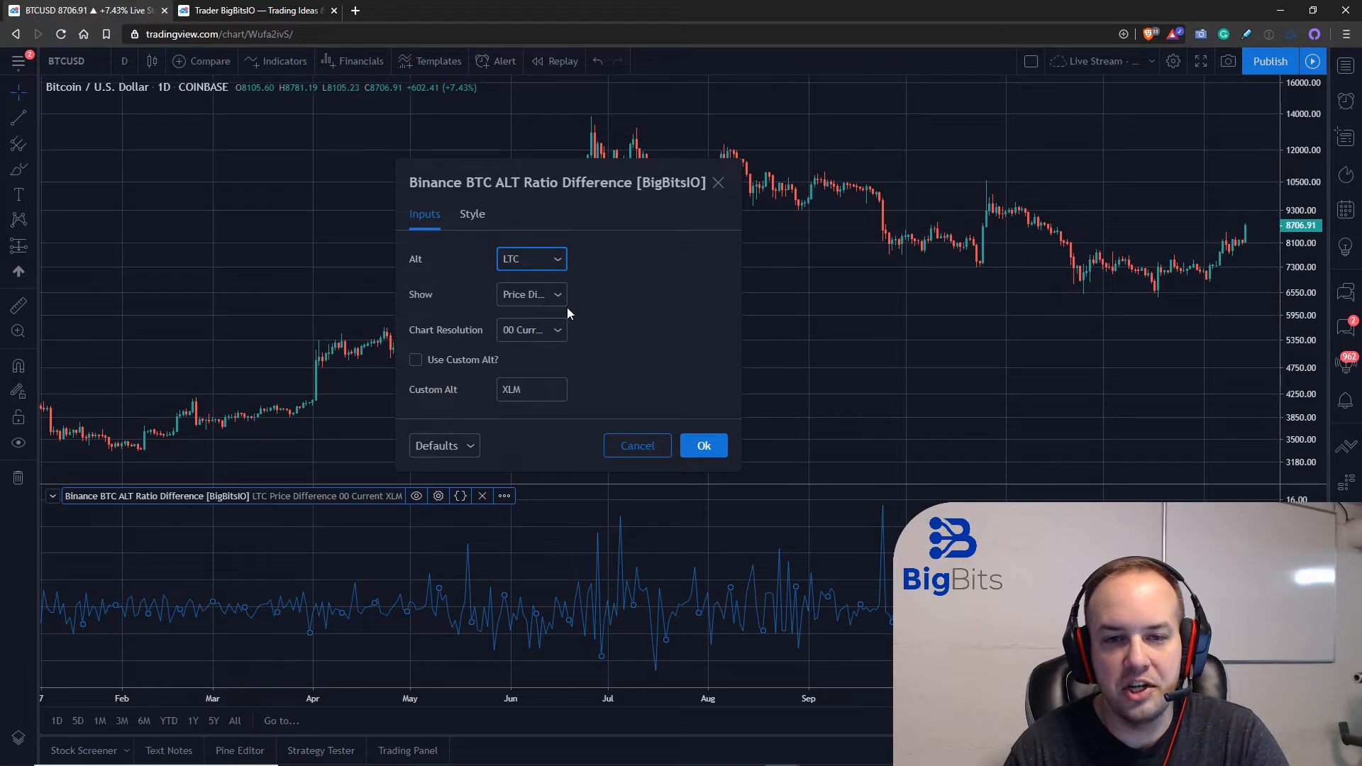
pyautogui.moveTo(670, 399)
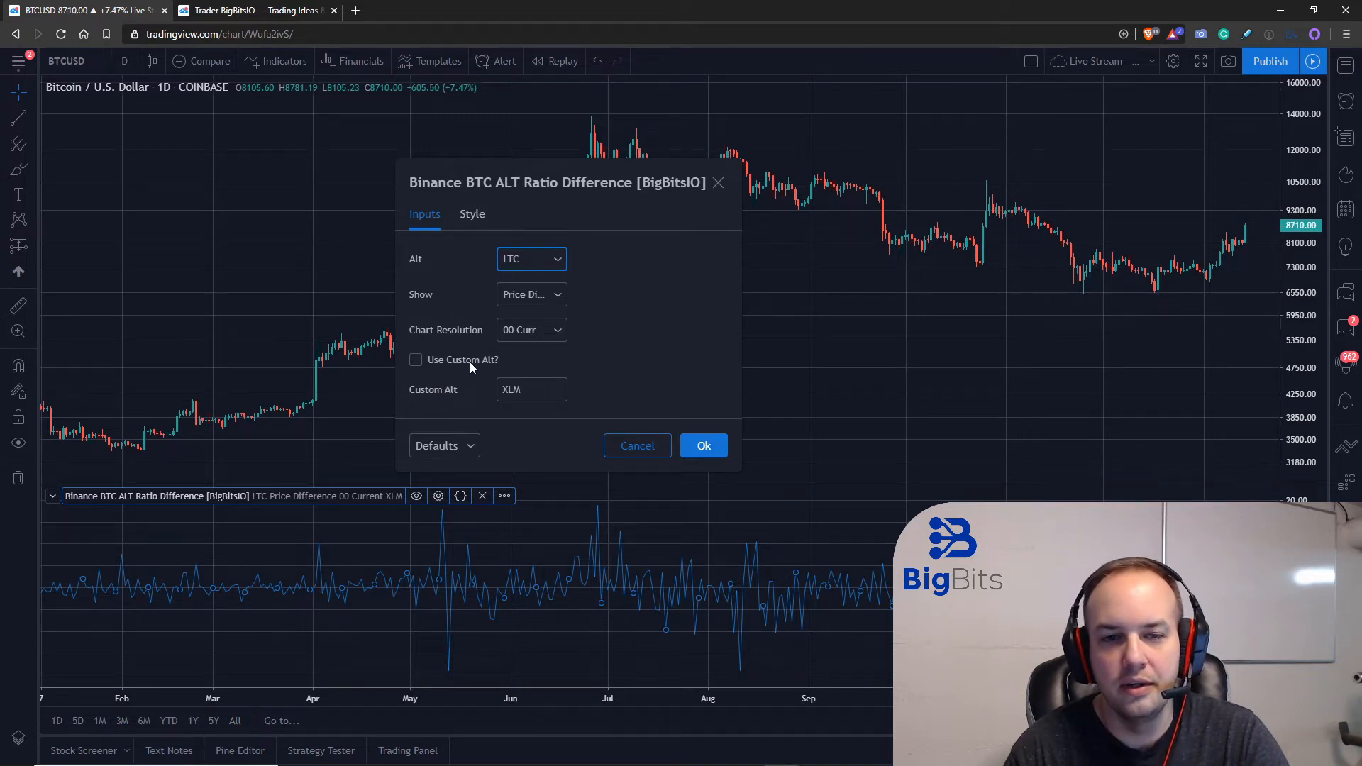
pyautogui.moveTo(445, 188)
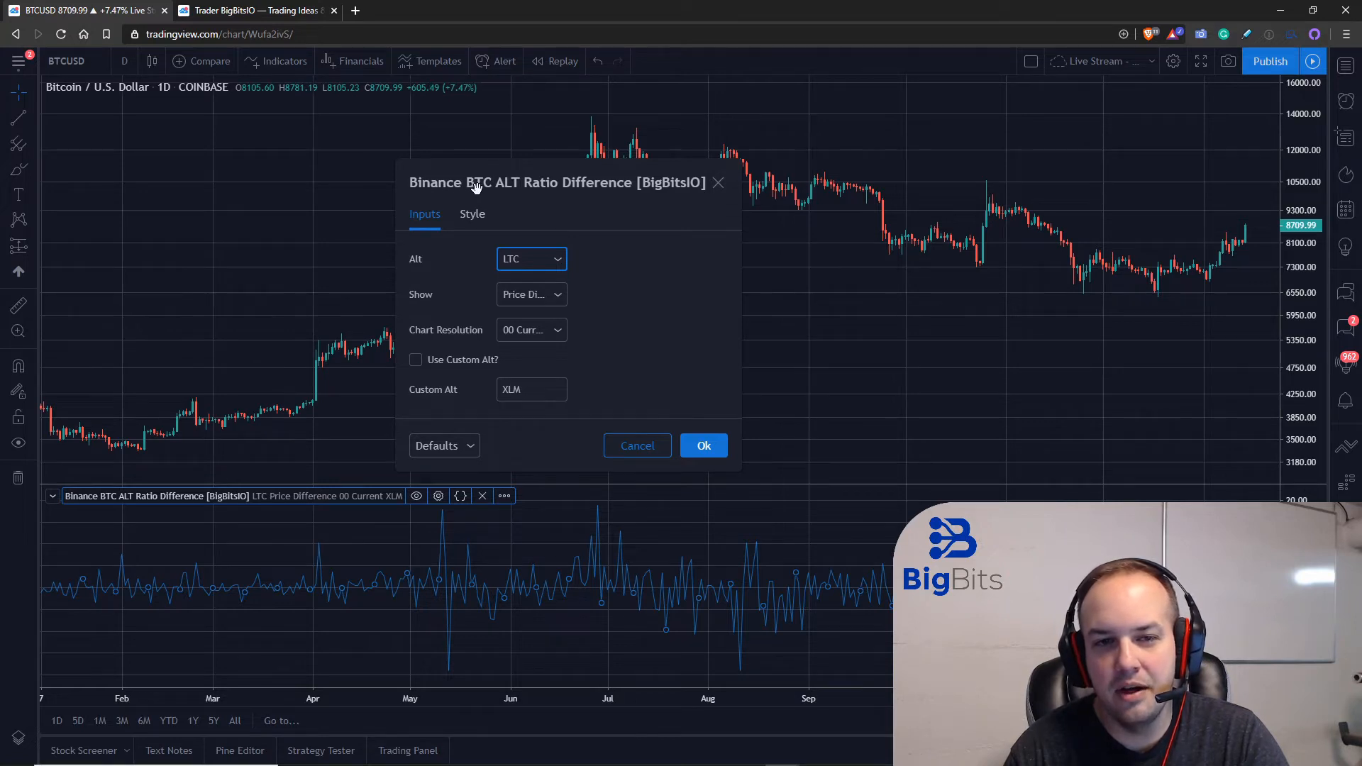
pyautogui.moveTo(511, 205)
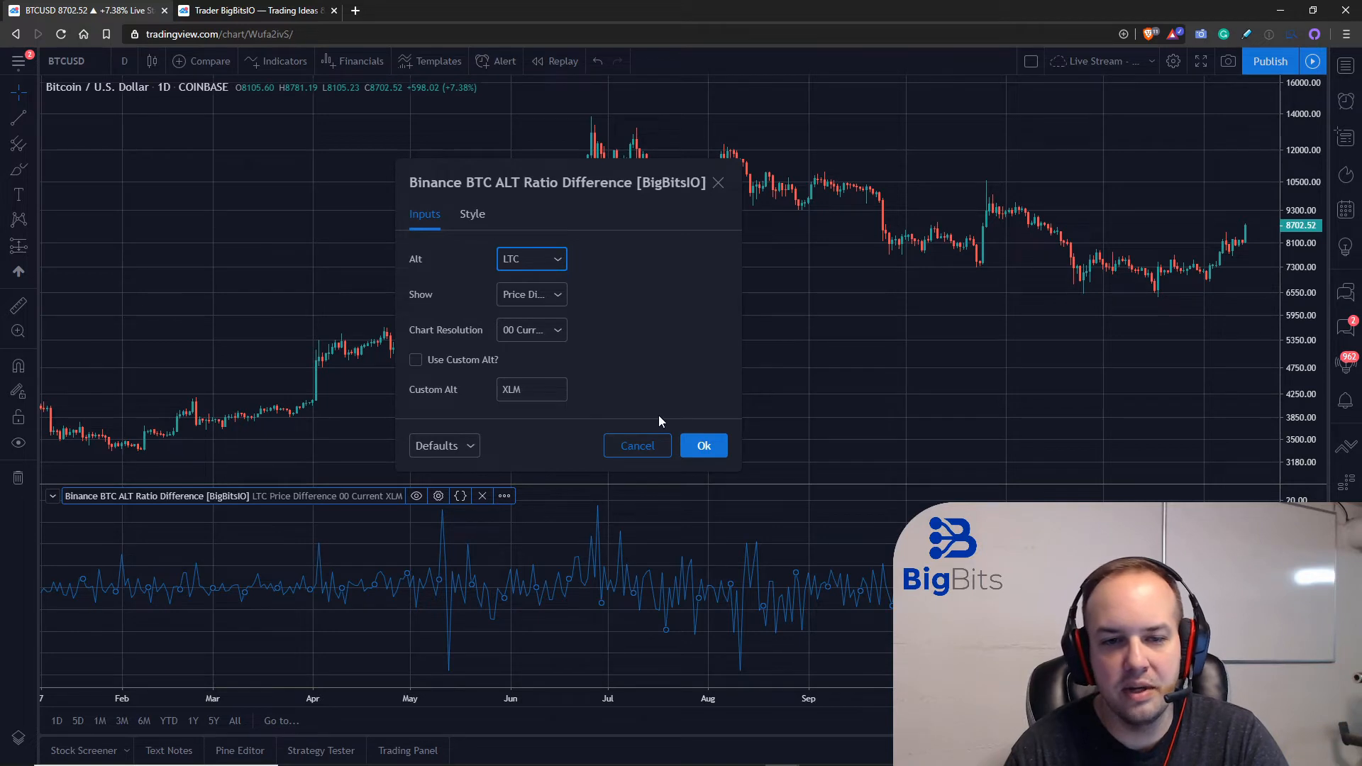
# Step: Select ETH as the Alt coin again and confirm the settings with Ok
pyautogui.click(531, 259)
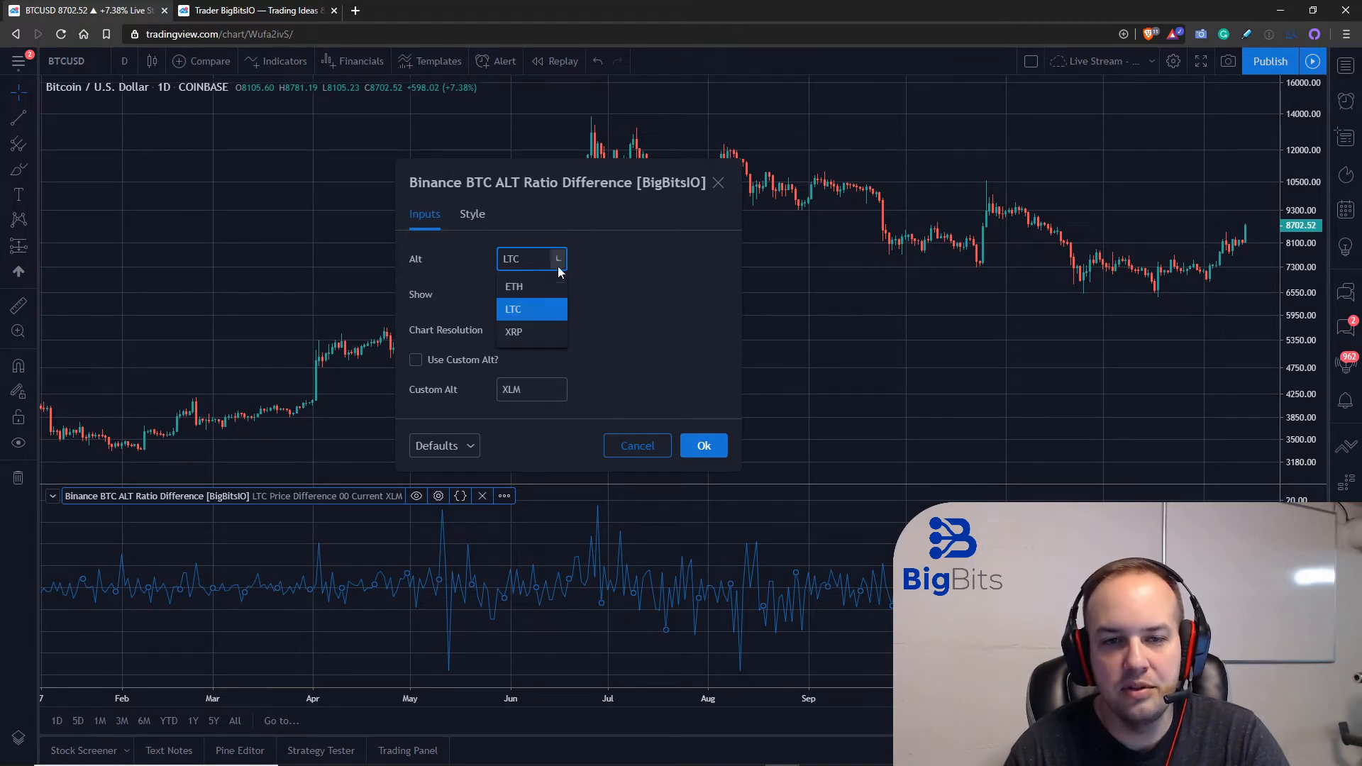
pyautogui.click(513, 286)
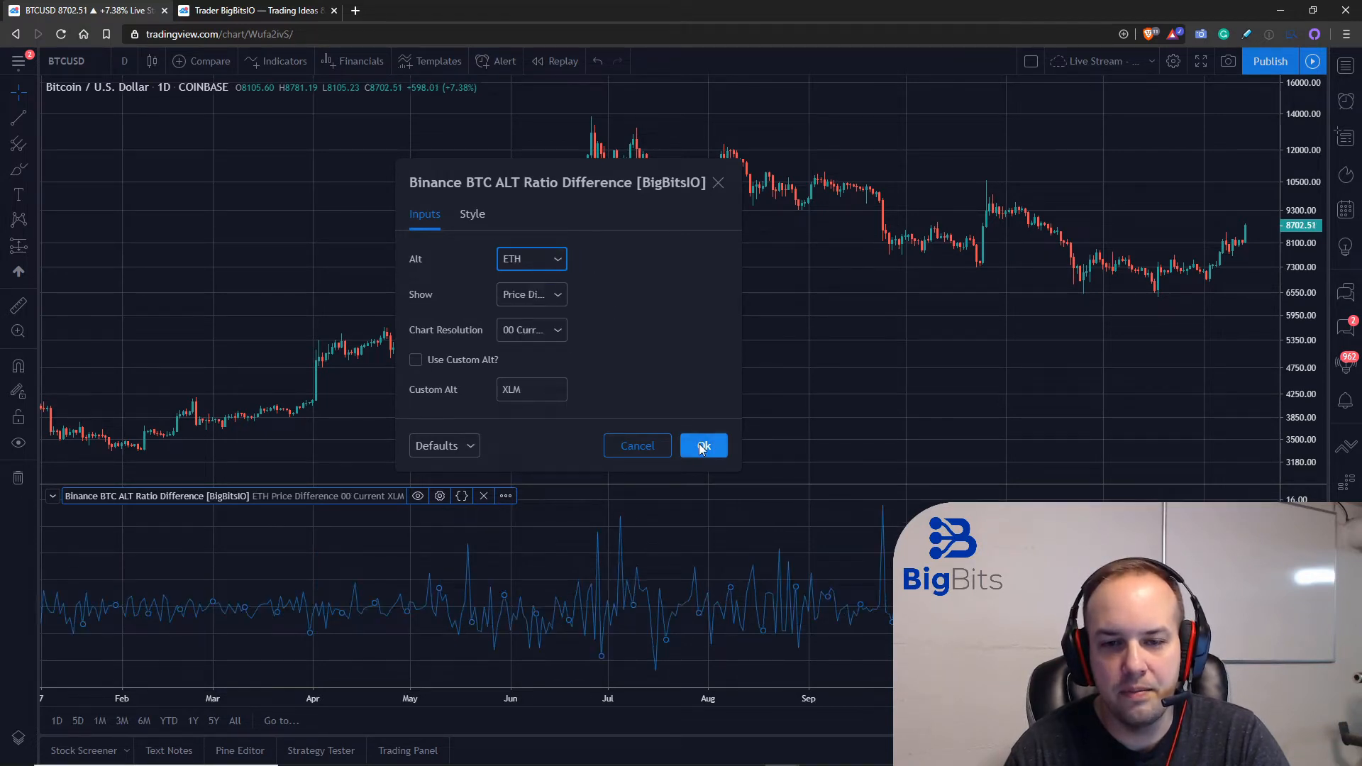
pyautogui.click(704, 445)
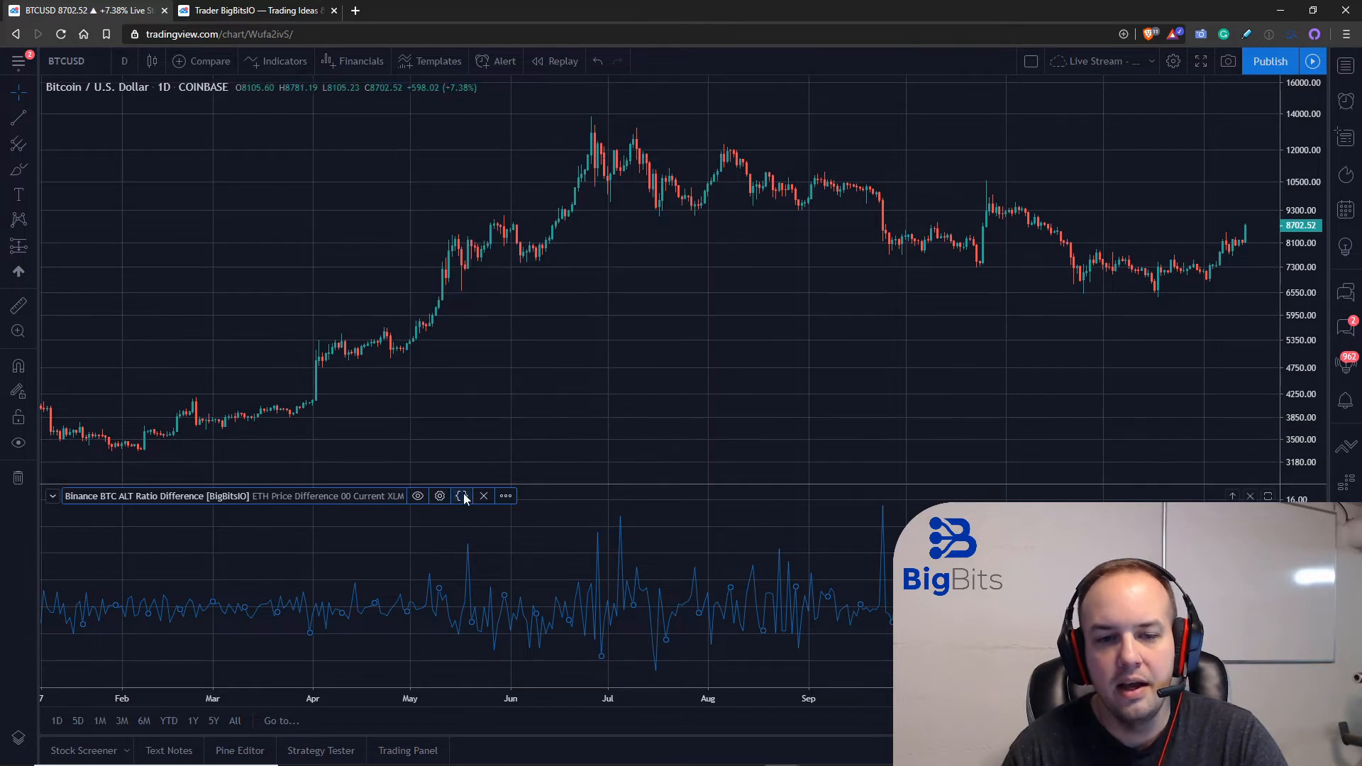
pyautogui.moveTo(461, 495)
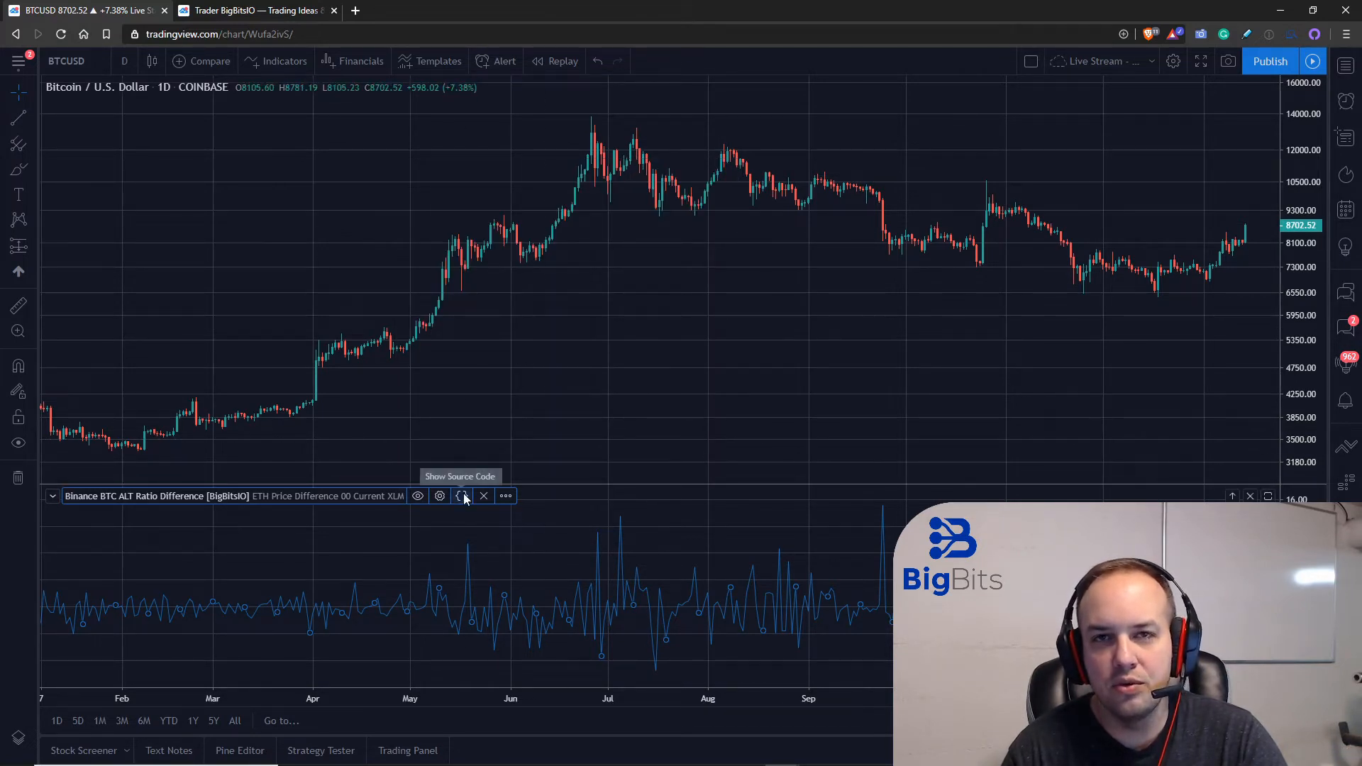
# Step: Show the indicator's Pine source code in the Pine Editor and scroll through it
pyautogui.click(461, 496)
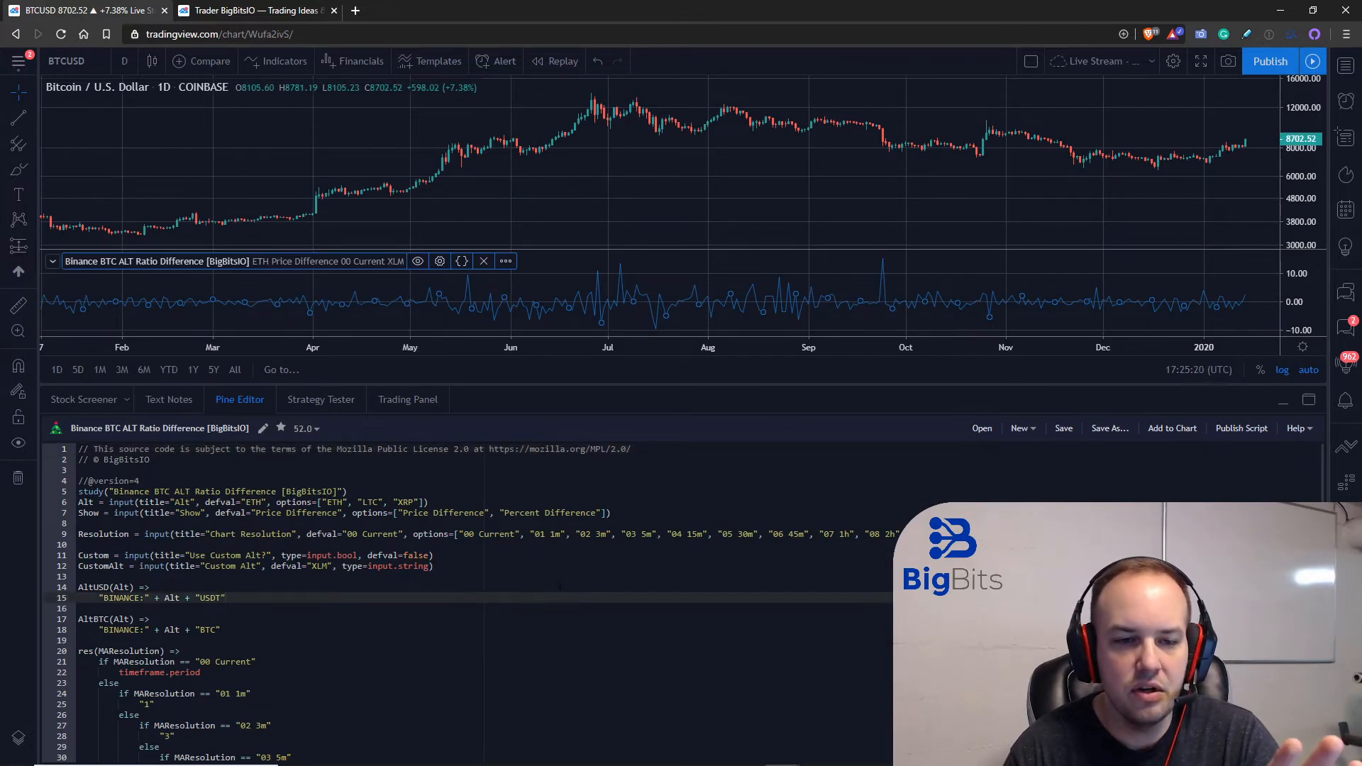
pyautogui.scroll(-3)
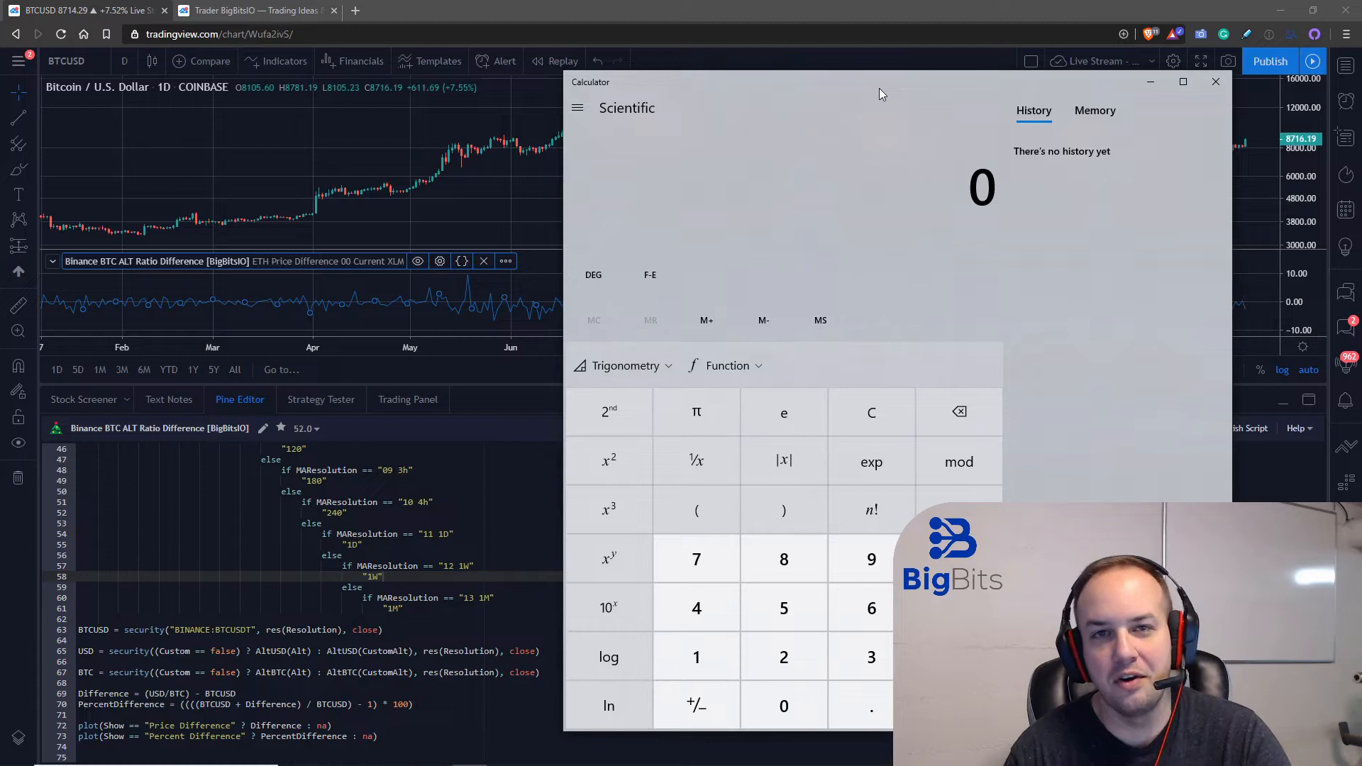
pyautogui.moveTo(827, 188)
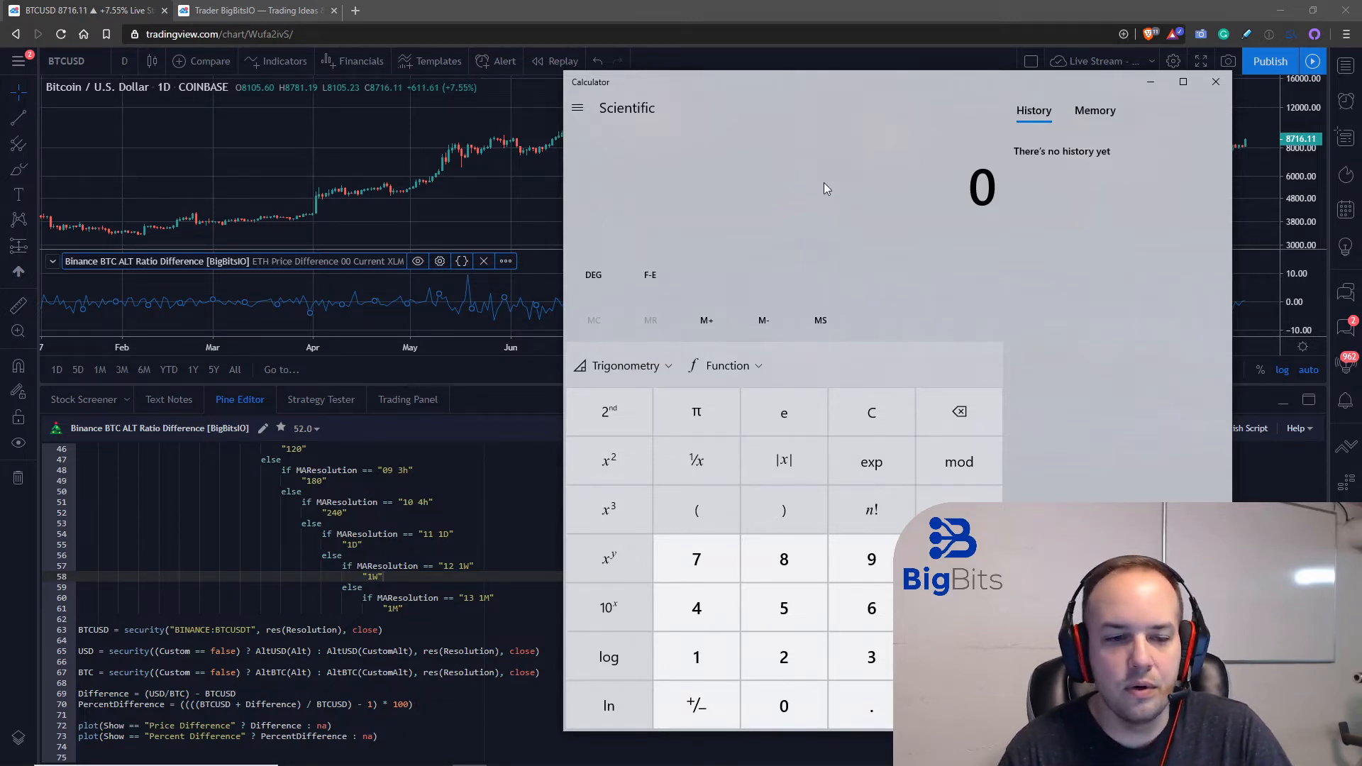
pyautogui.moveTo(856, 230)
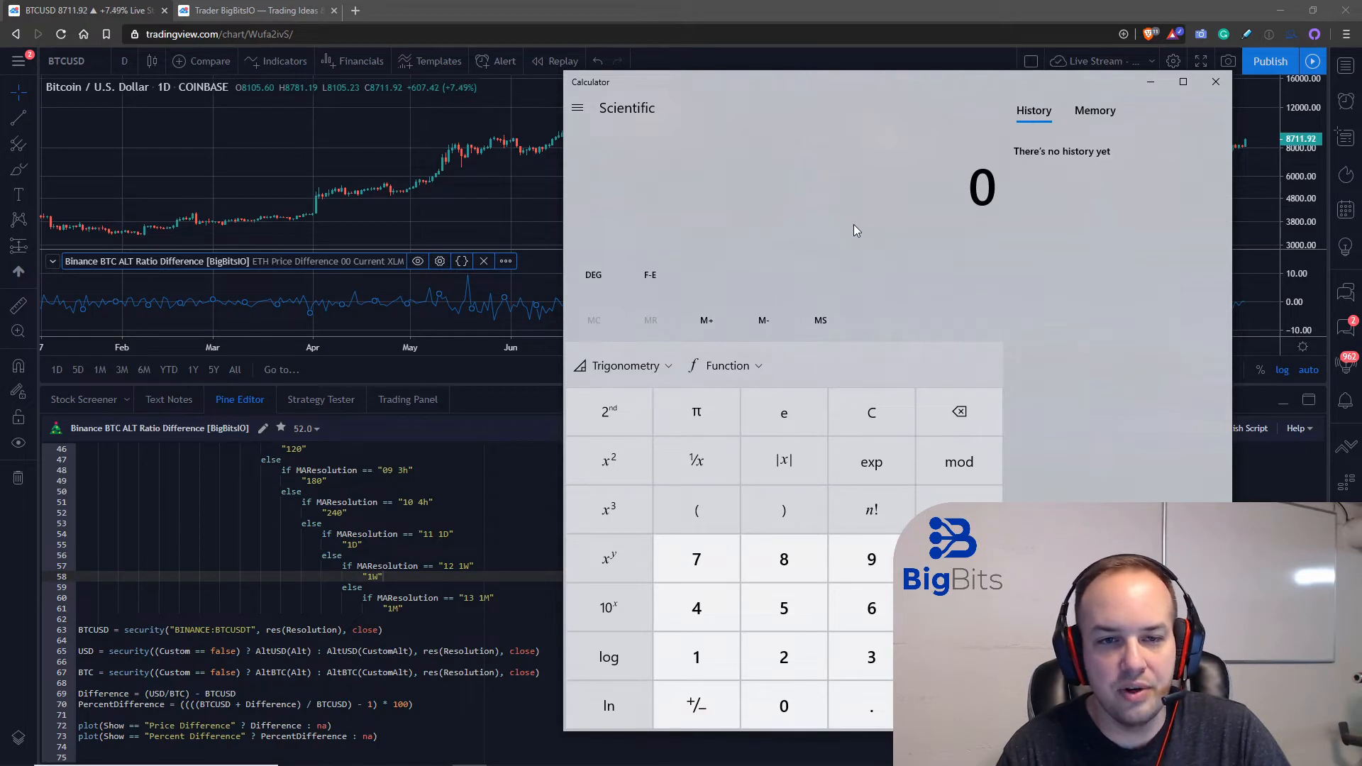
pyautogui.moveTo(850, 229)
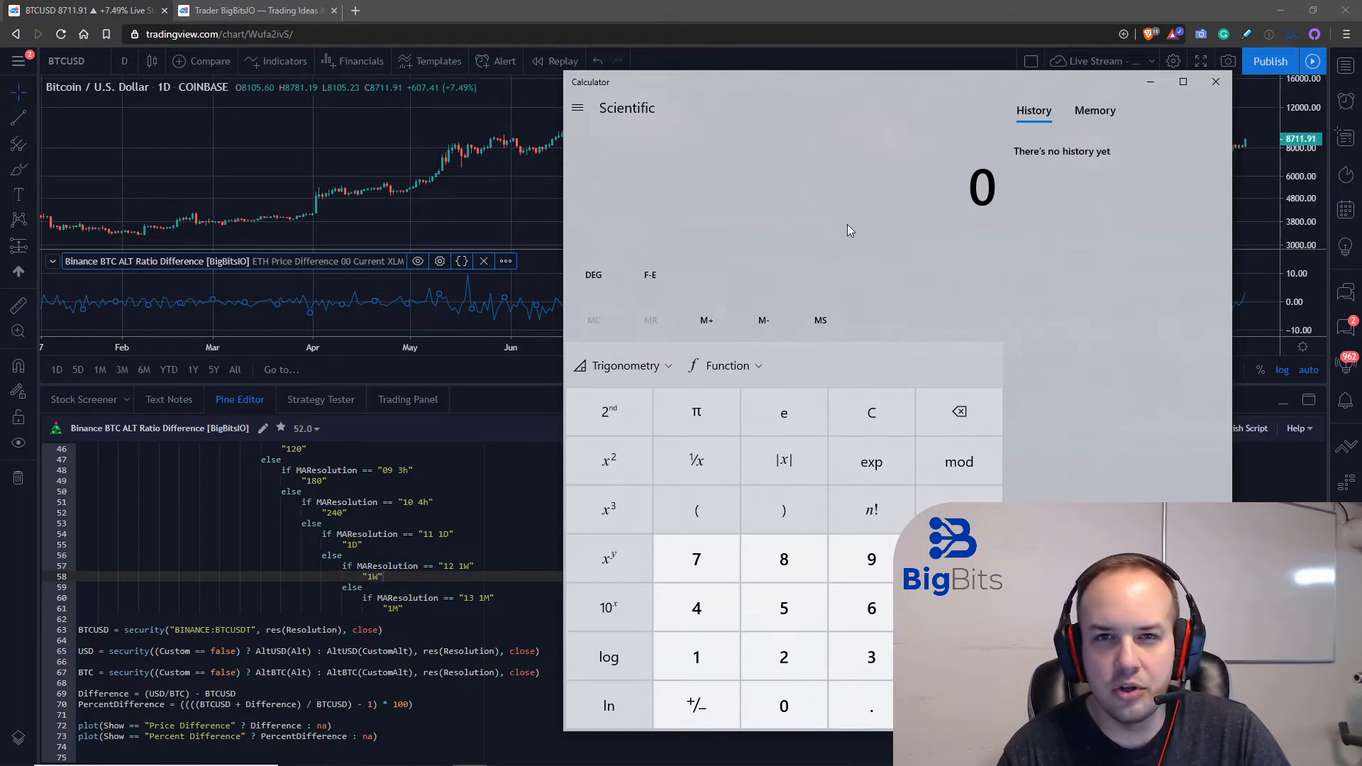
pyautogui.moveTo(1053, 309)
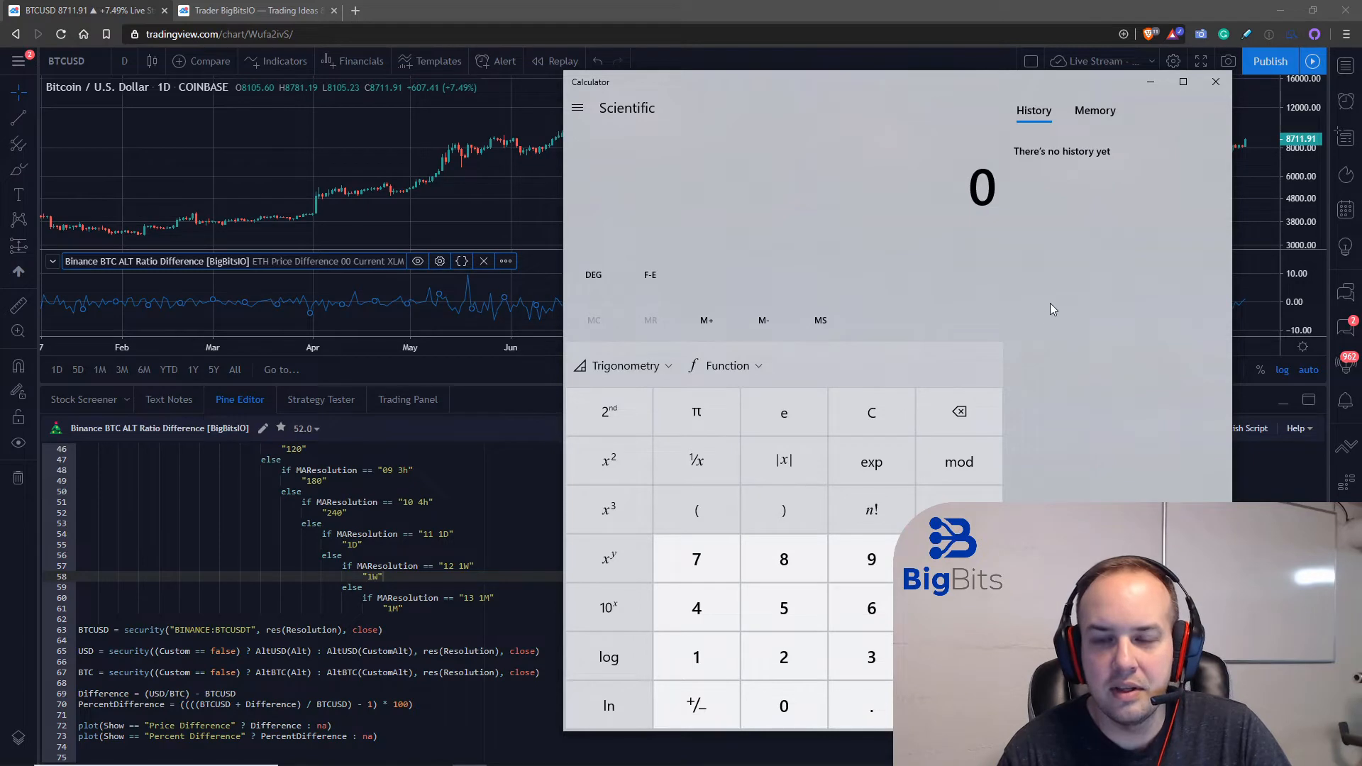
pyautogui.moveTo(1070, 294)
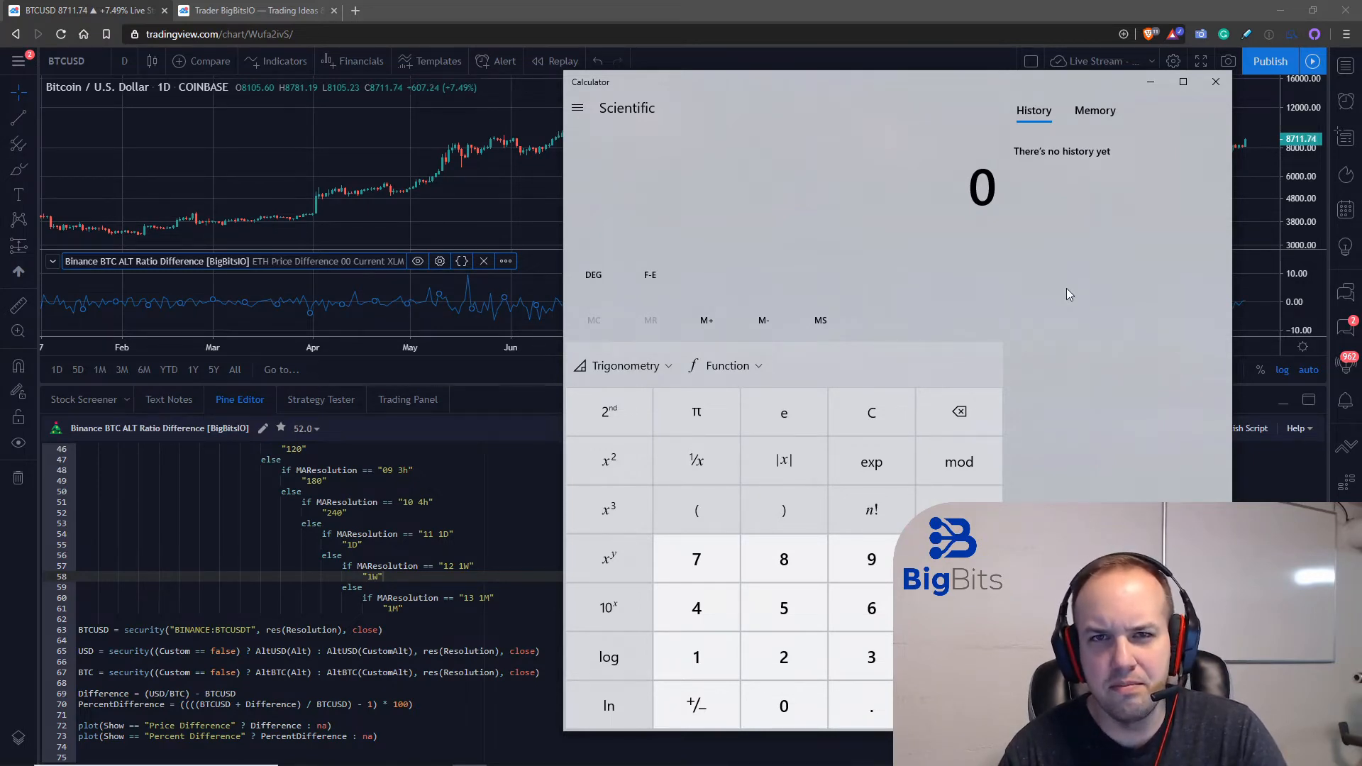
pyautogui.moveTo(924, 422)
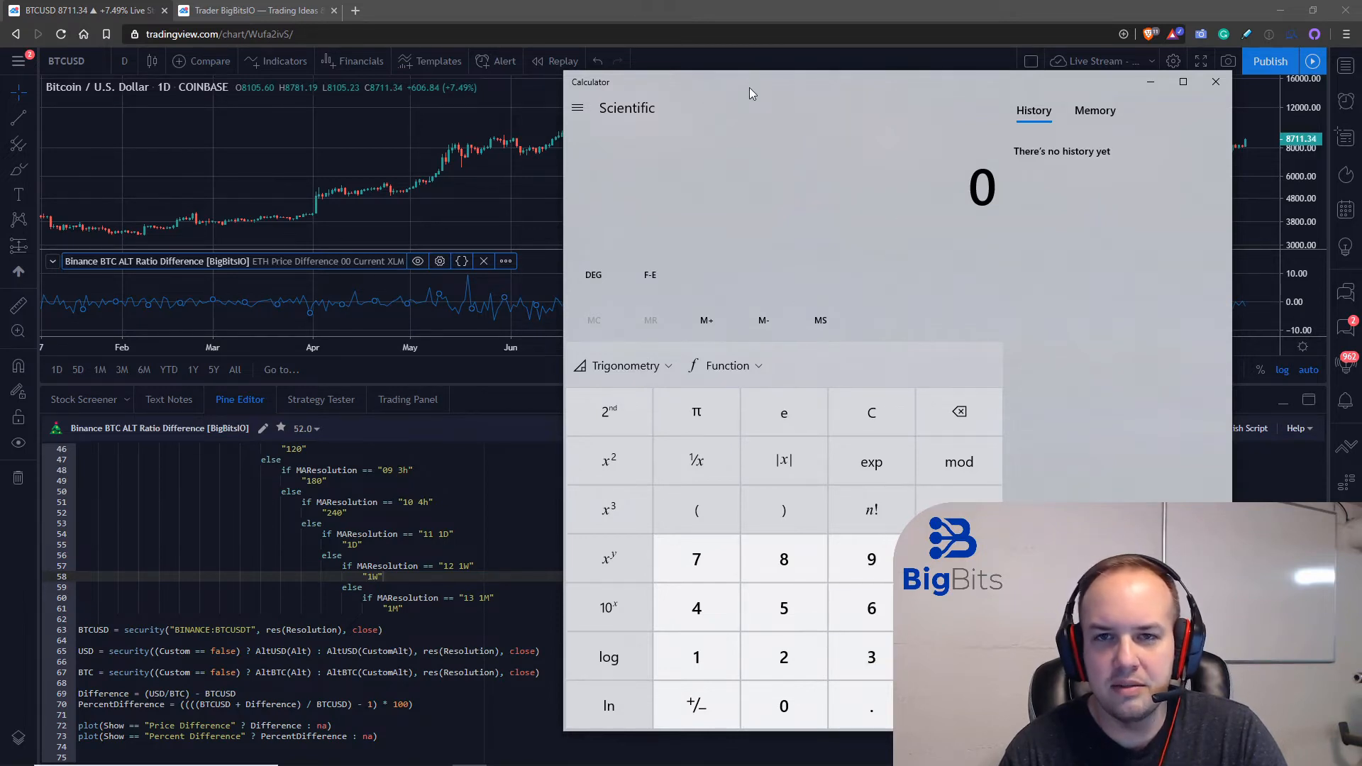
# Step: Change the chart symbol, entering ETHUSDT, then switch to the ETHBTC pair
pyautogui.click(1215, 81)
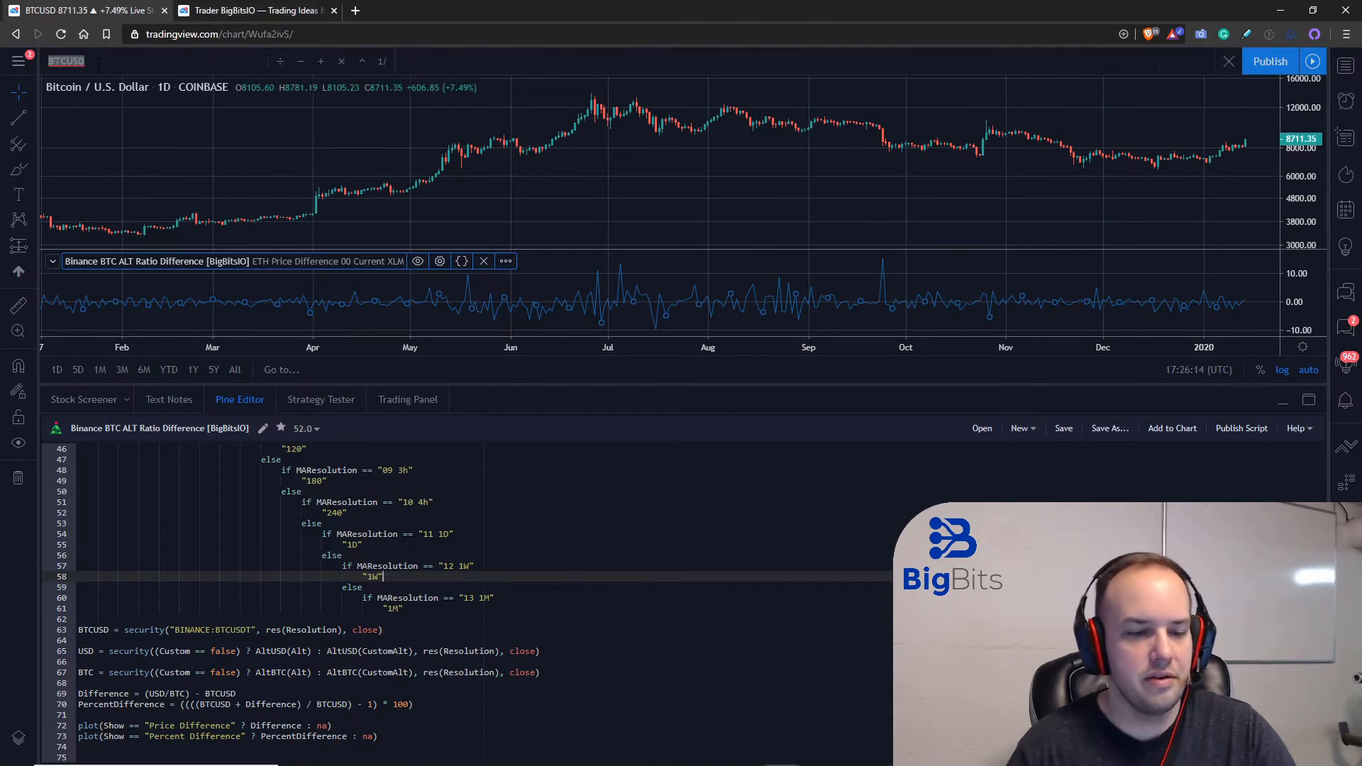
pyautogui.write('ETHUSDT')
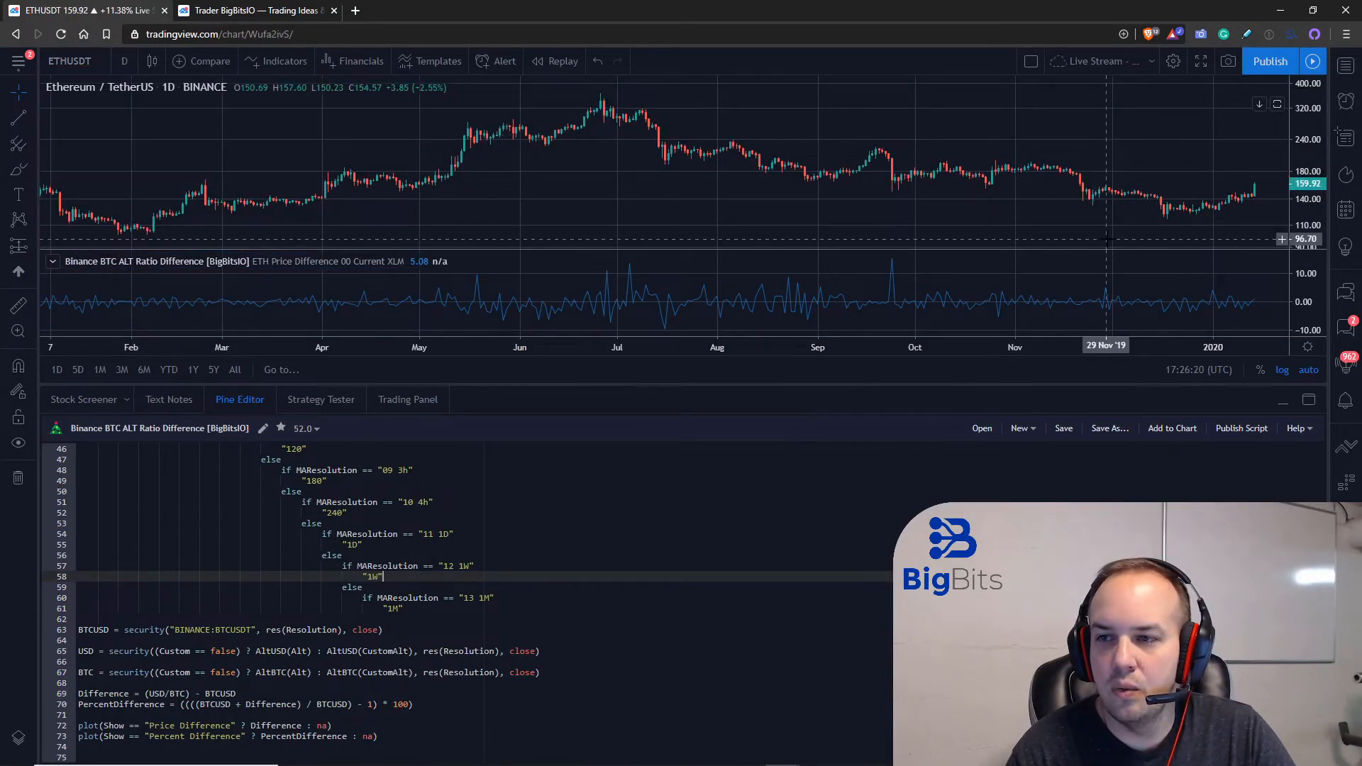
pyautogui.click(66, 61)
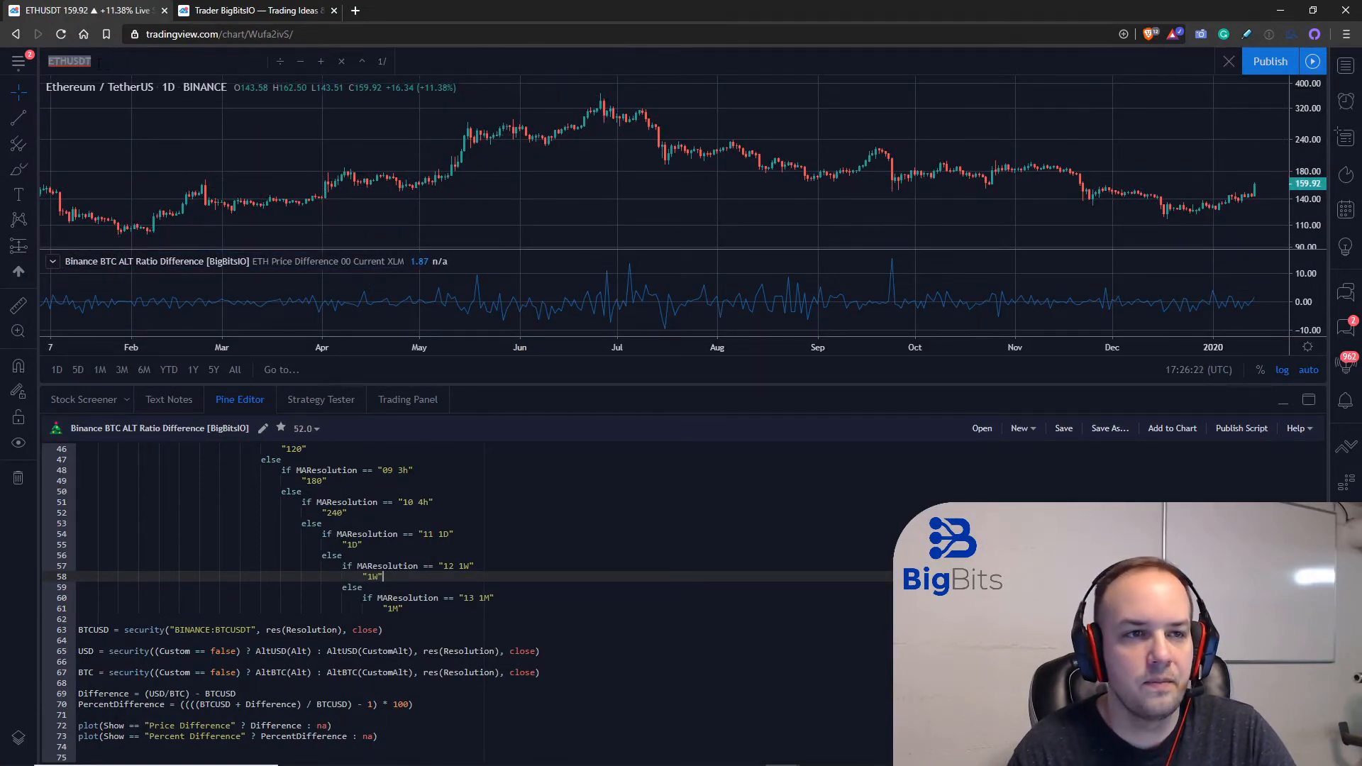
pyautogui.click(69, 61)
pyautogui.write('BTC')
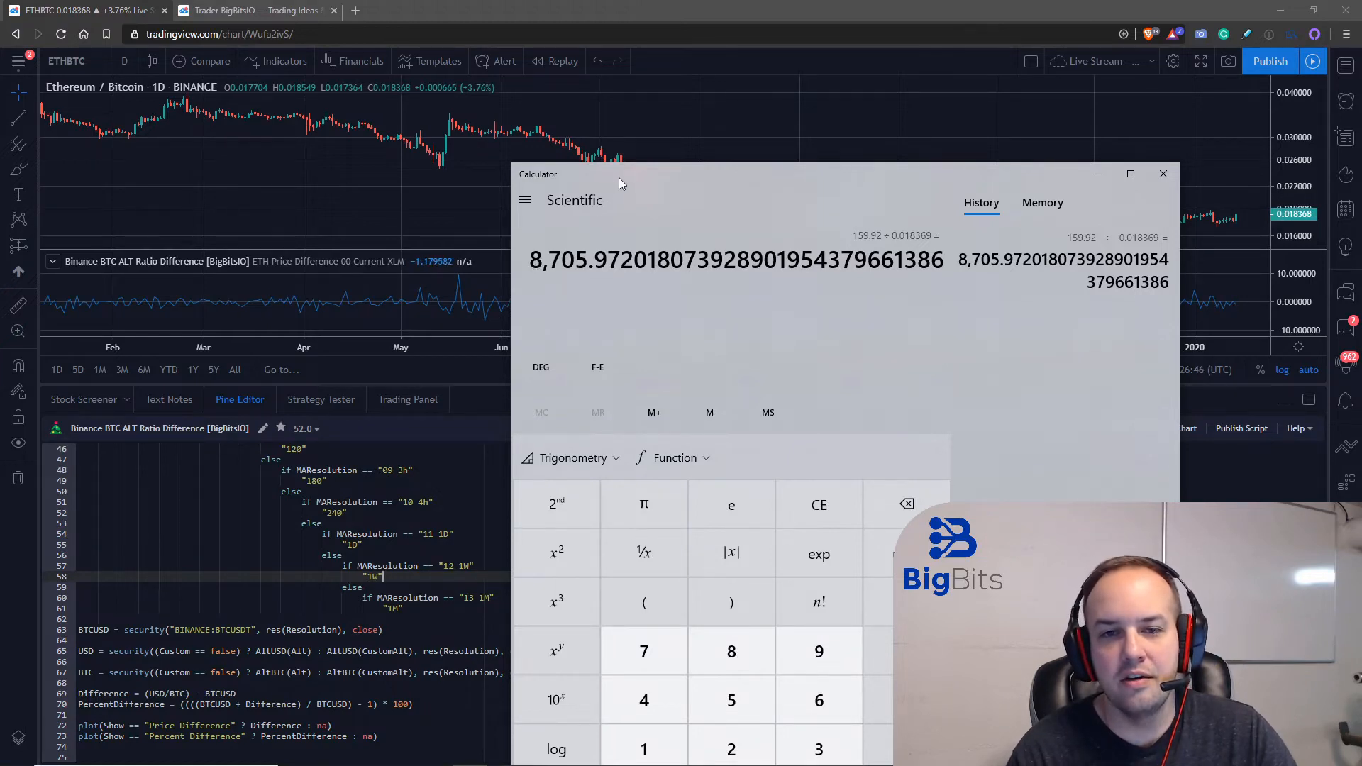
# Step: Close Windows Calculator after finishing the price division
pyautogui.click(1163, 174)
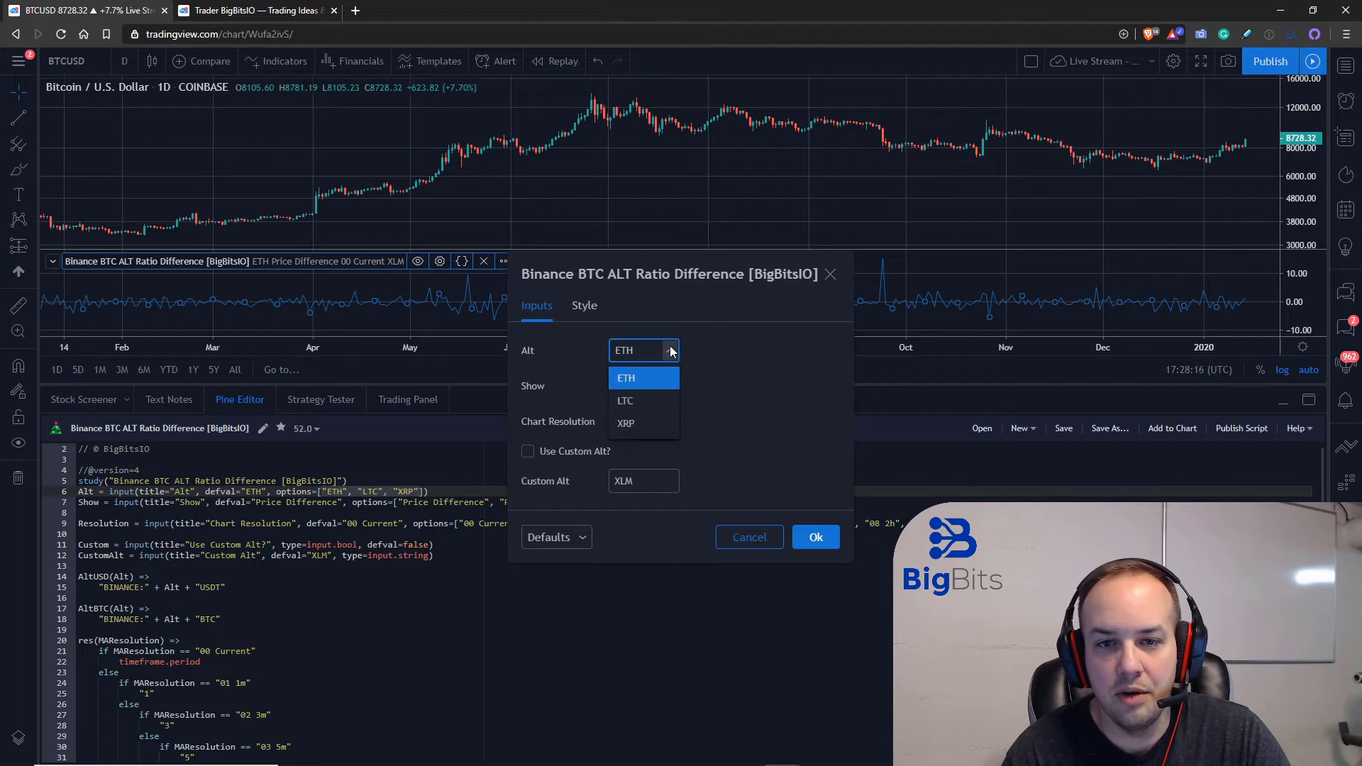
# Step: Keep ETH as the alt coin, then reopen and close the indicator settings unchanged
pyautogui.click(627, 377)
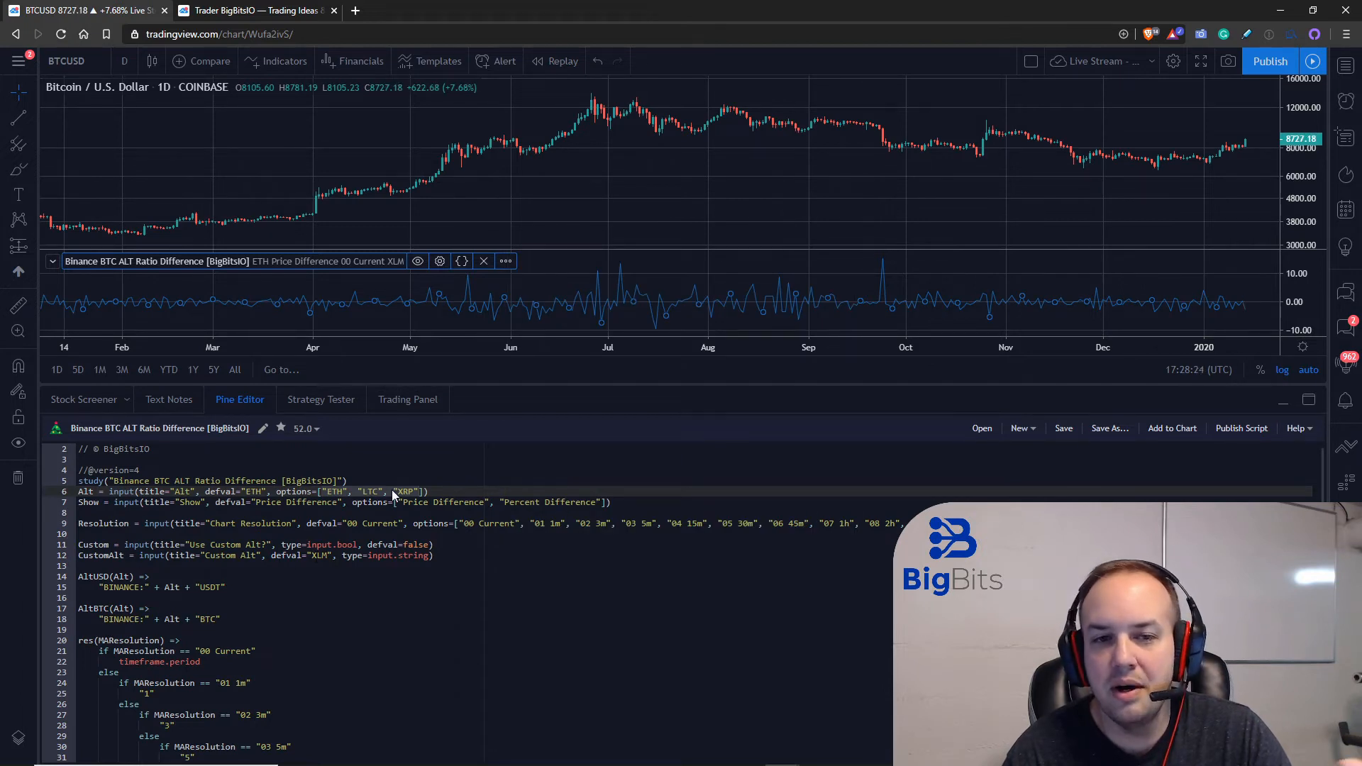
pyautogui.click(440, 261)
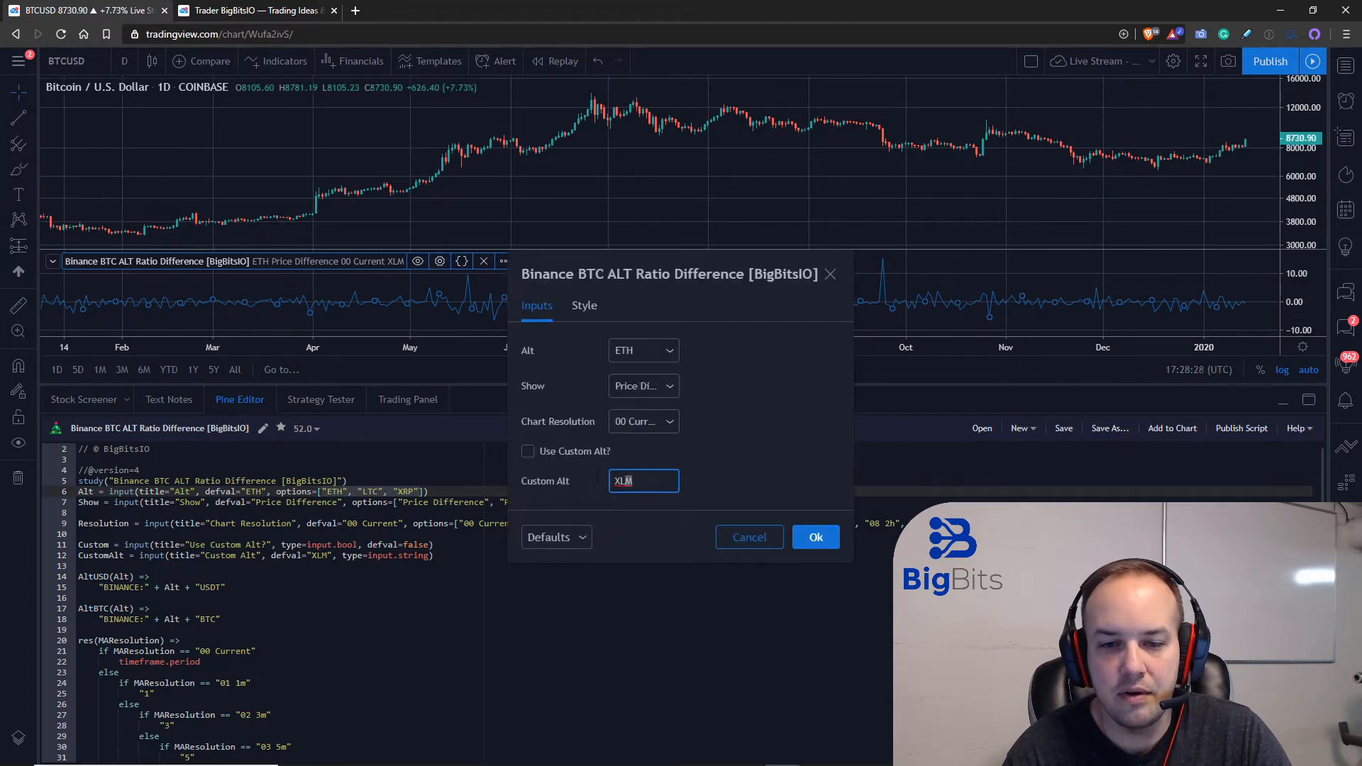
pyautogui.click(815, 537)
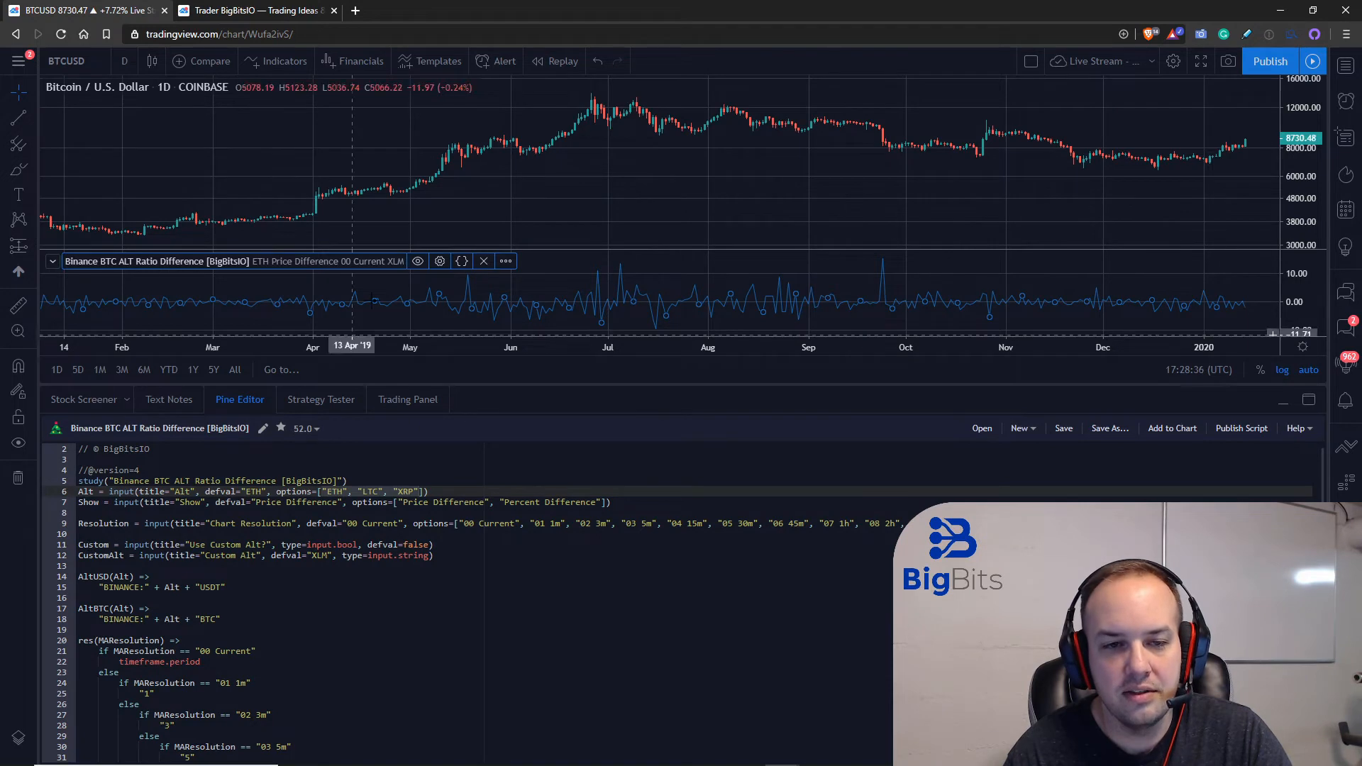
# Step: Try the Use Custom Alt? option with XLM, then close the settings
pyautogui.click(439, 261)
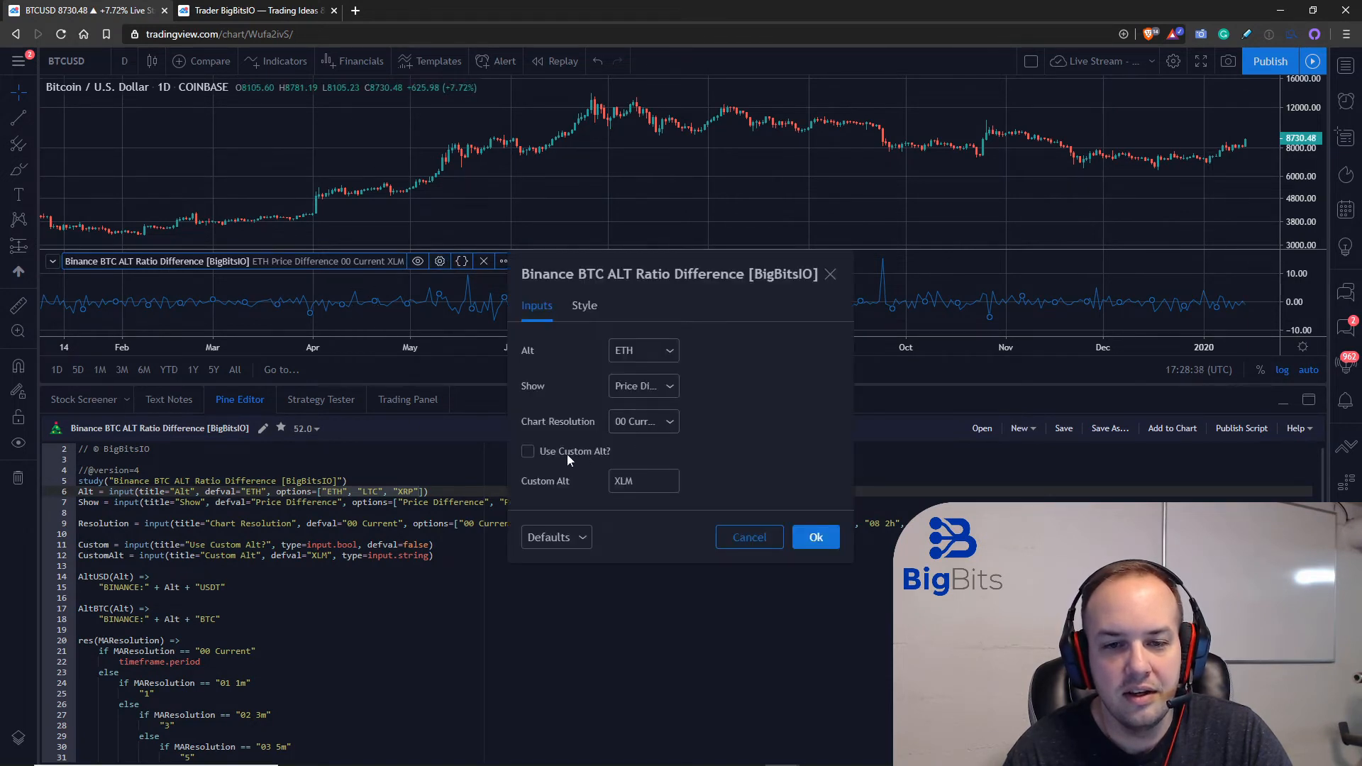
pyautogui.click(527, 451)
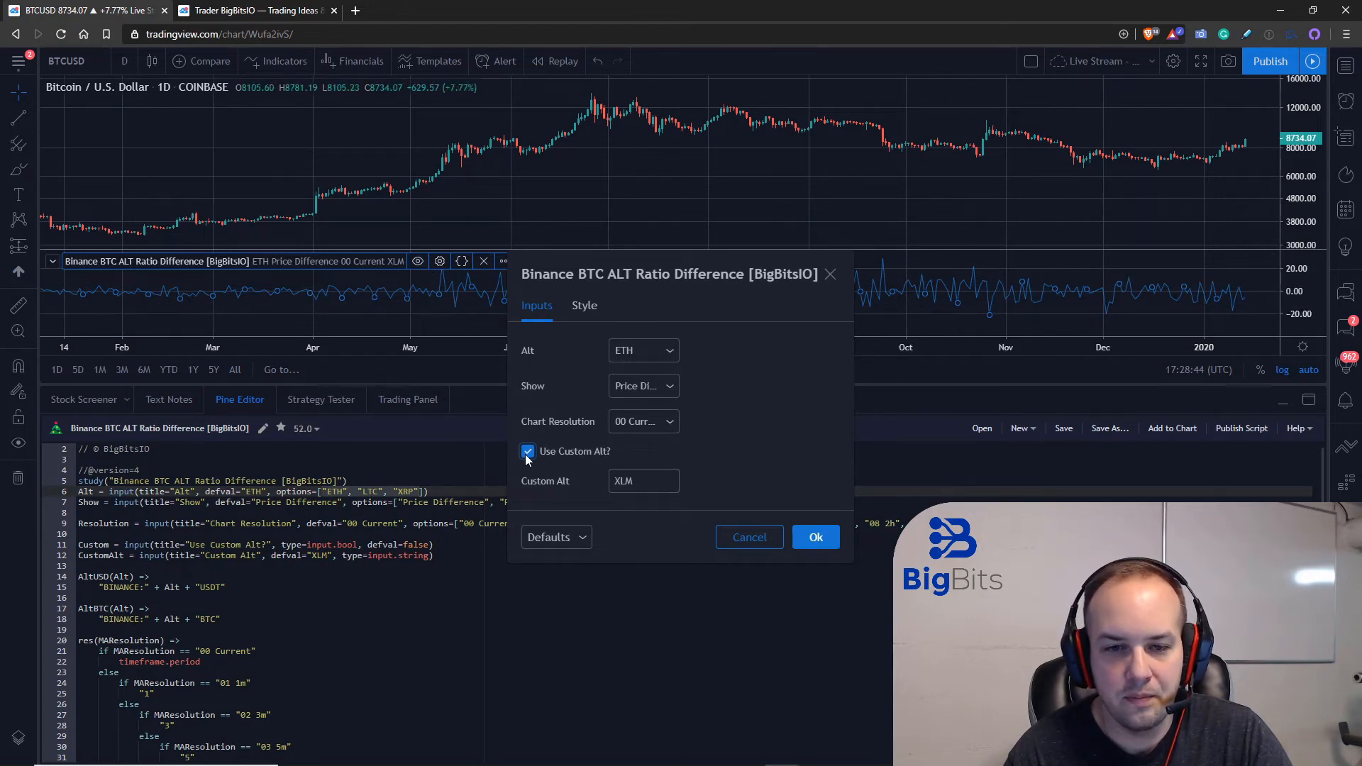
pyautogui.click(527, 451)
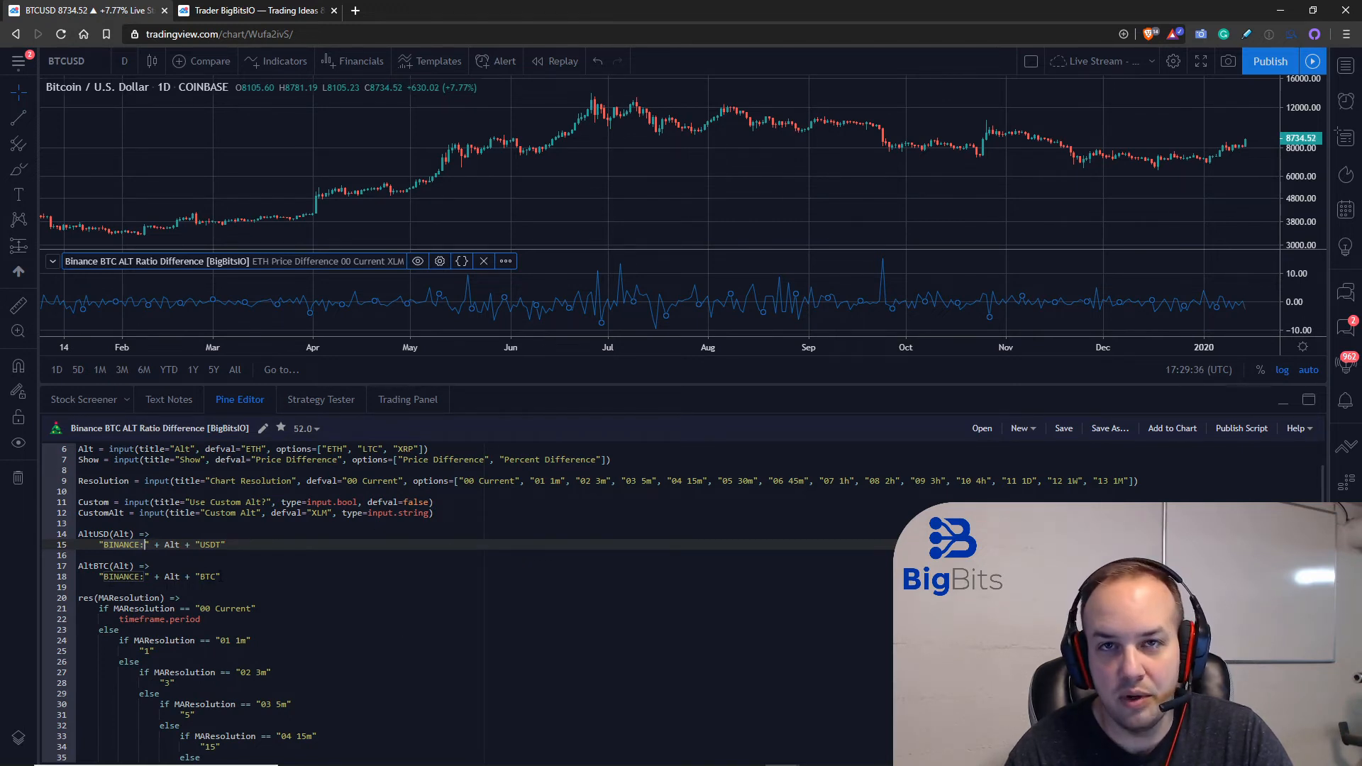
pyautogui.scroll(-3)
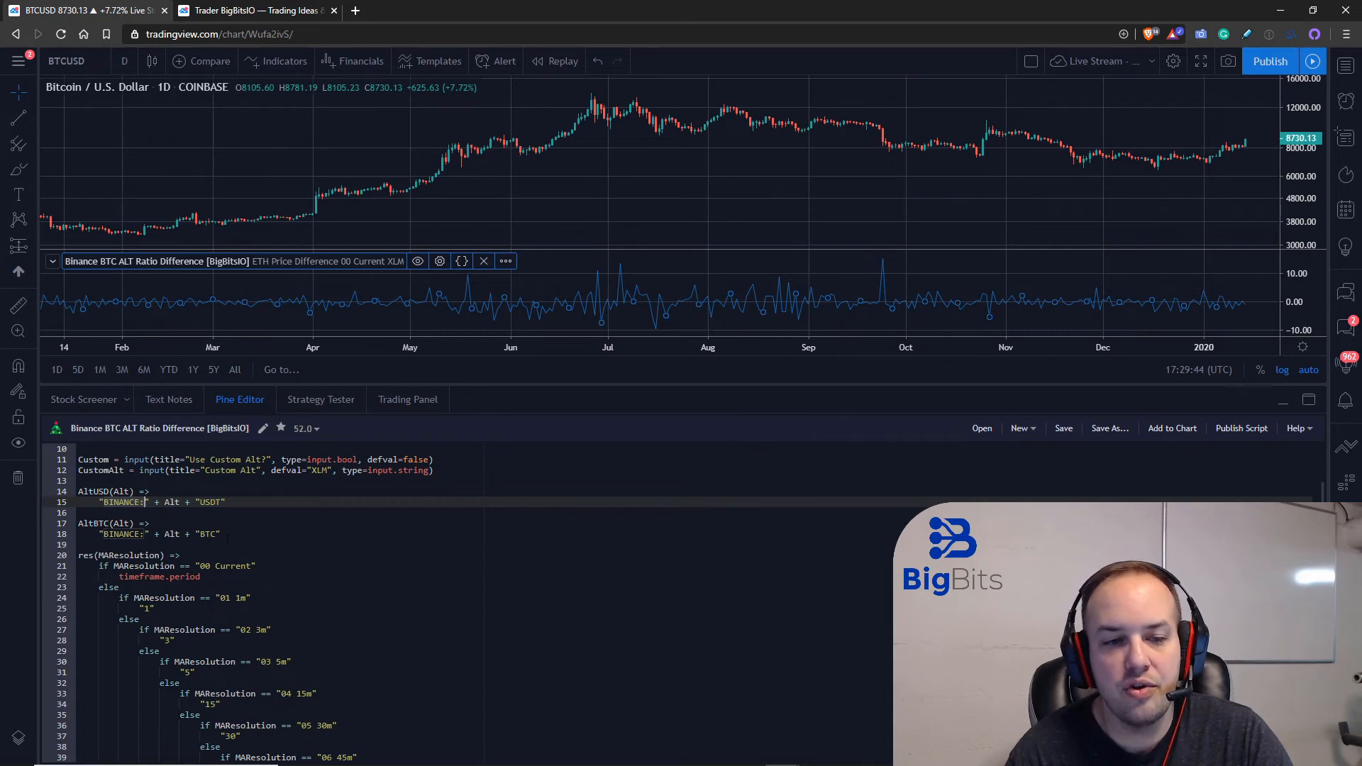
pyautogui.scroll(-3)
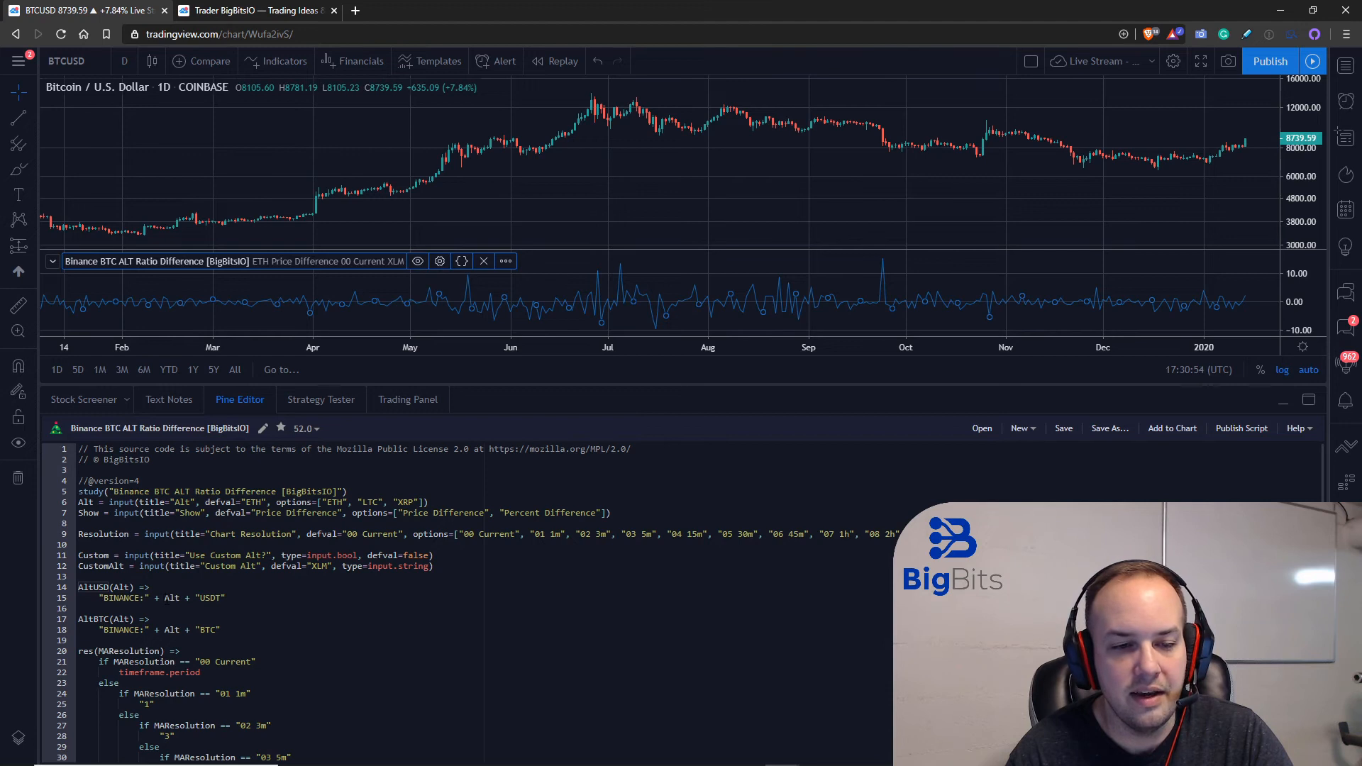
# Step: Scroll the Pine code, then open and scroll the author's published scripts page
pyautogui.scroll(-3)
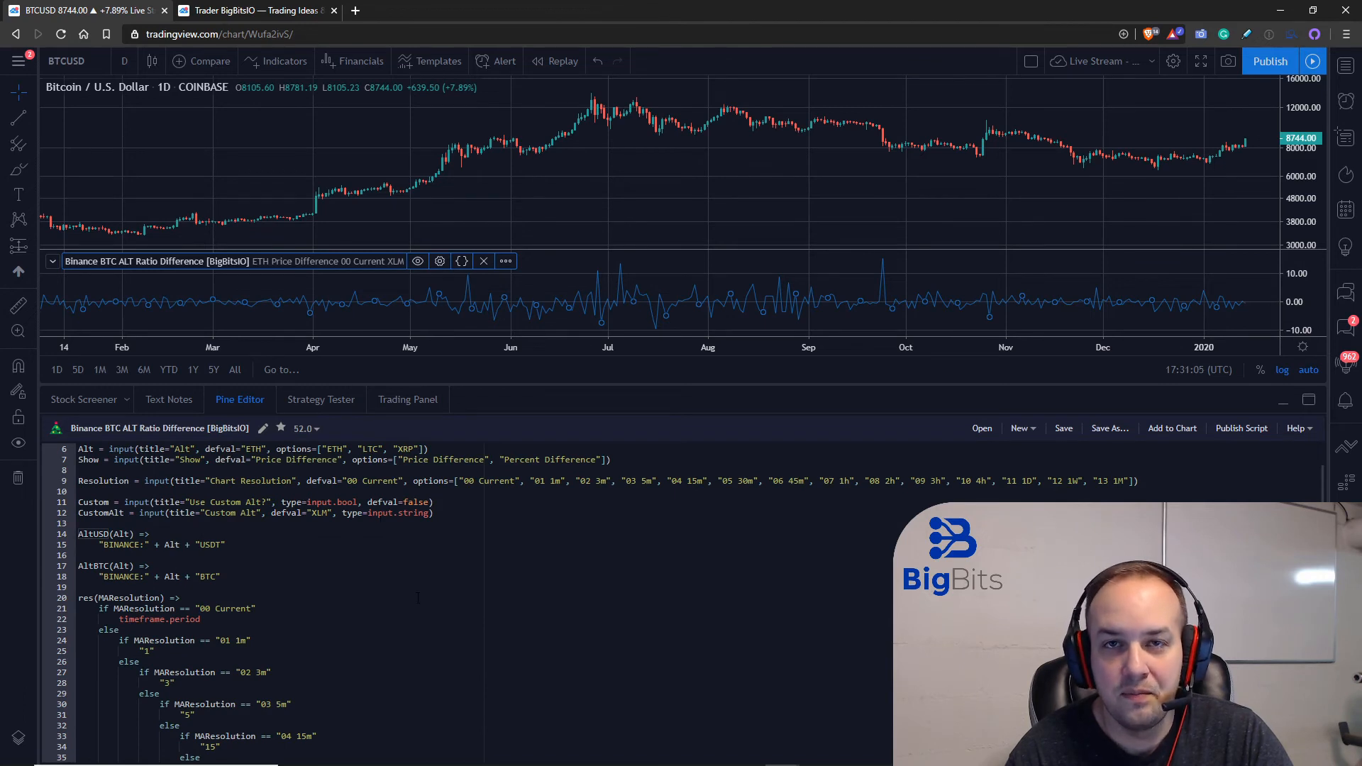
pyautogui.scroll(-3)
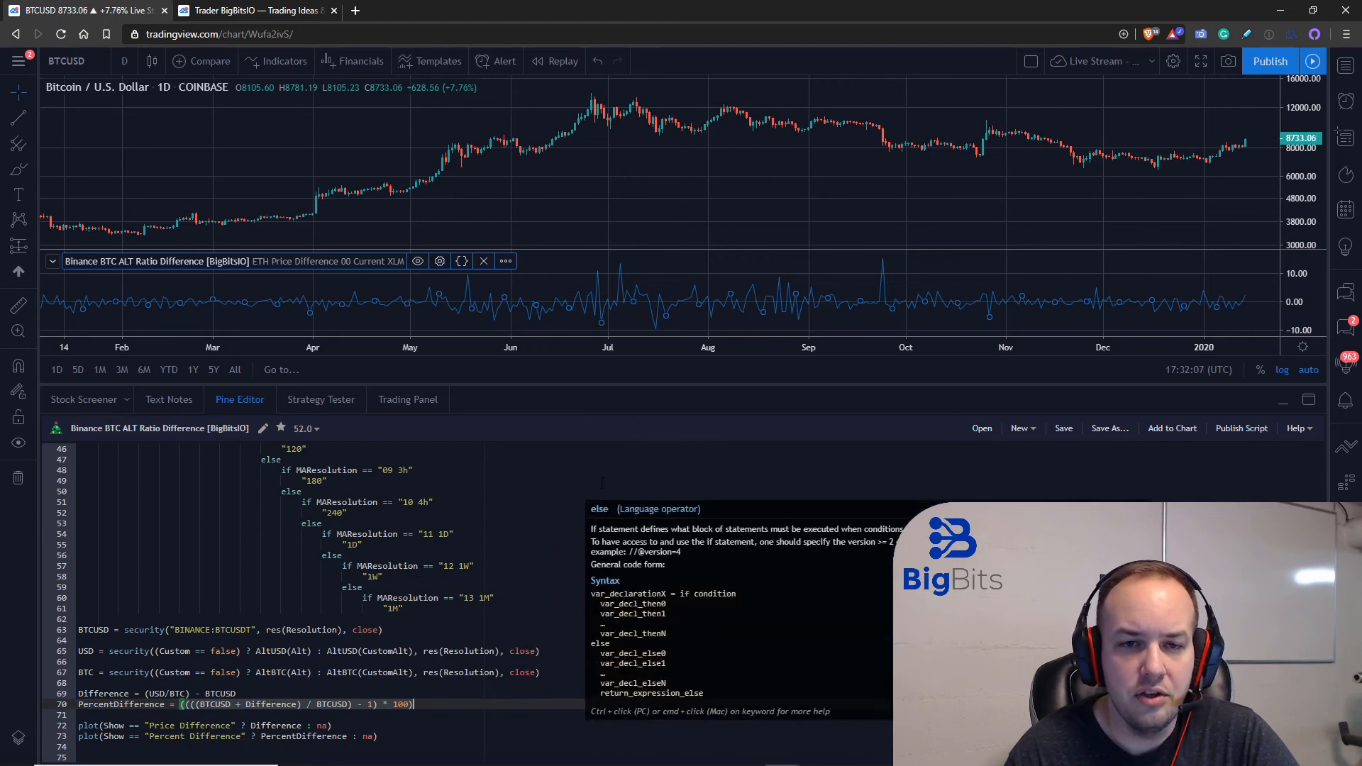
pyautogui.click(263, 11)
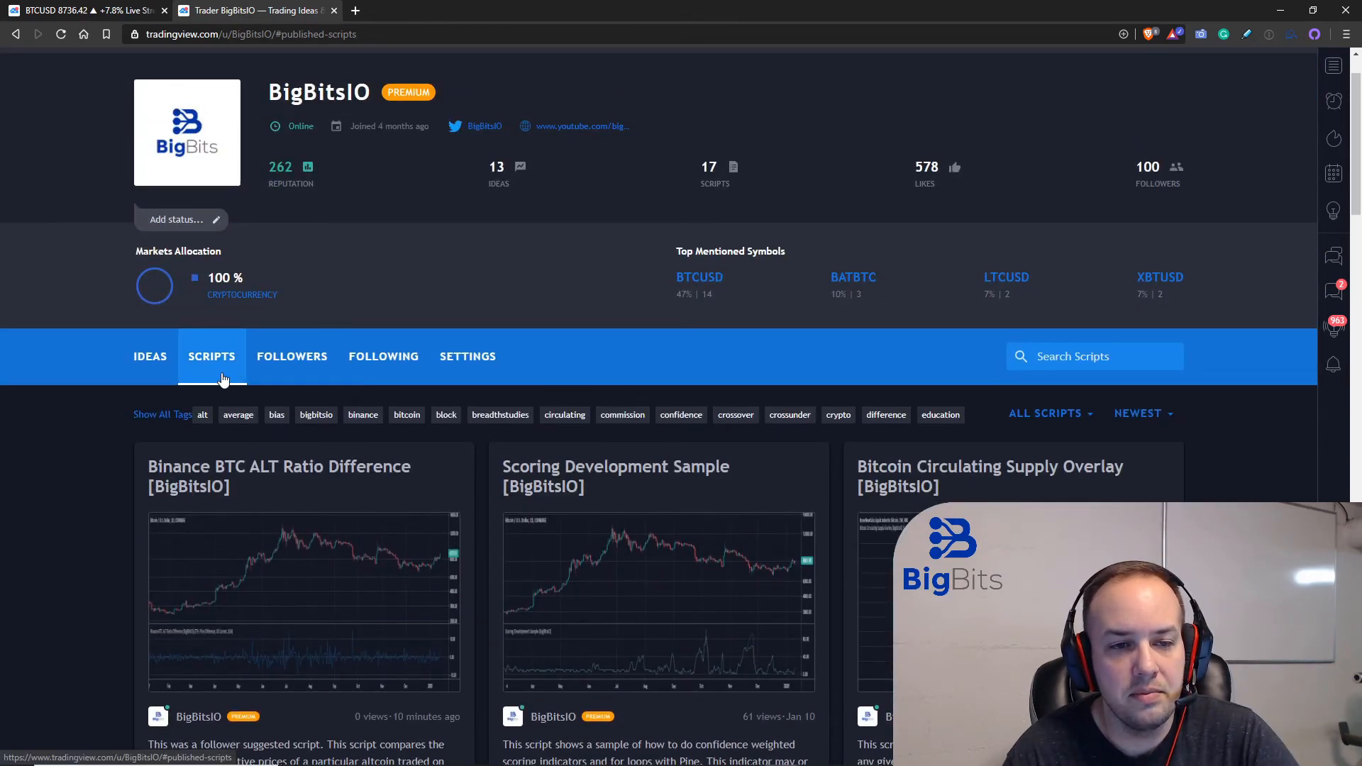
pyautogui.scroll(-3)
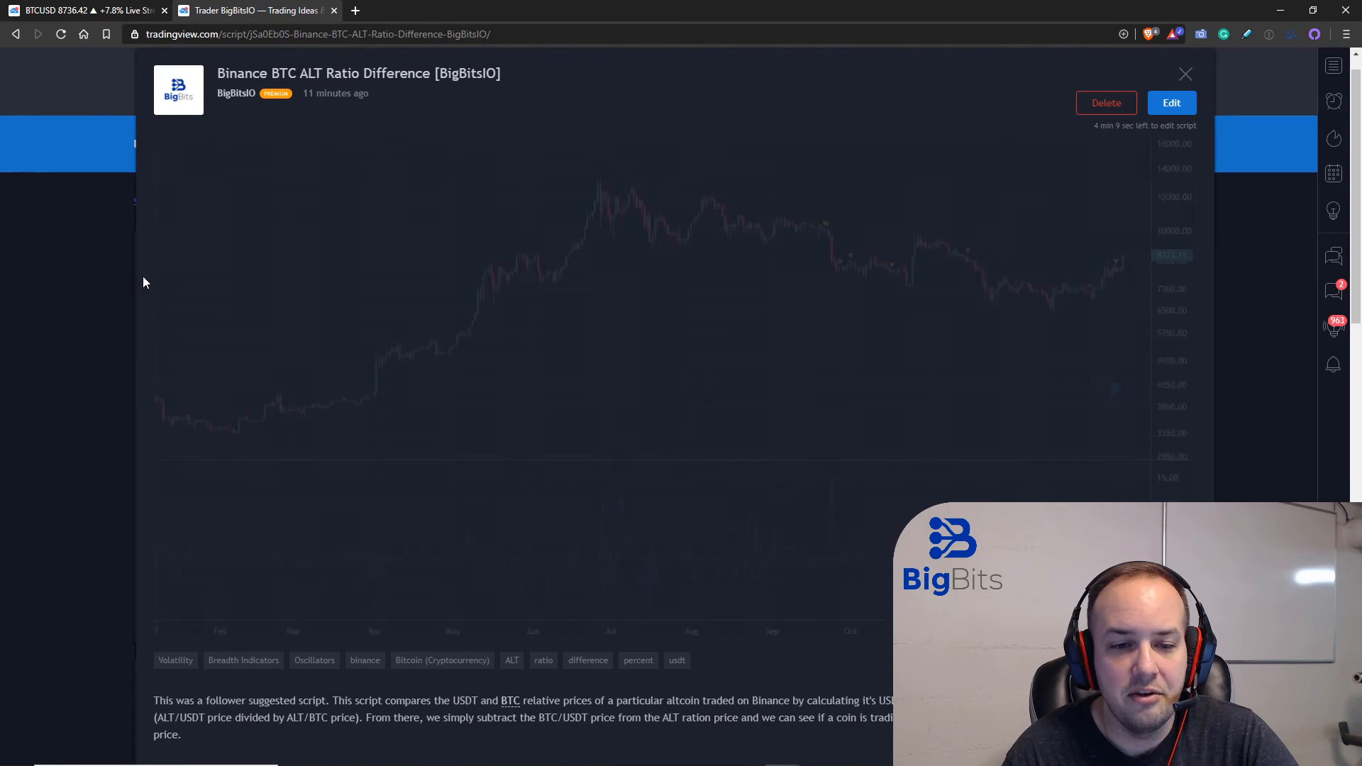
# Step: Scroll through the published script's description and source code
pyautogui.scroll(-3)
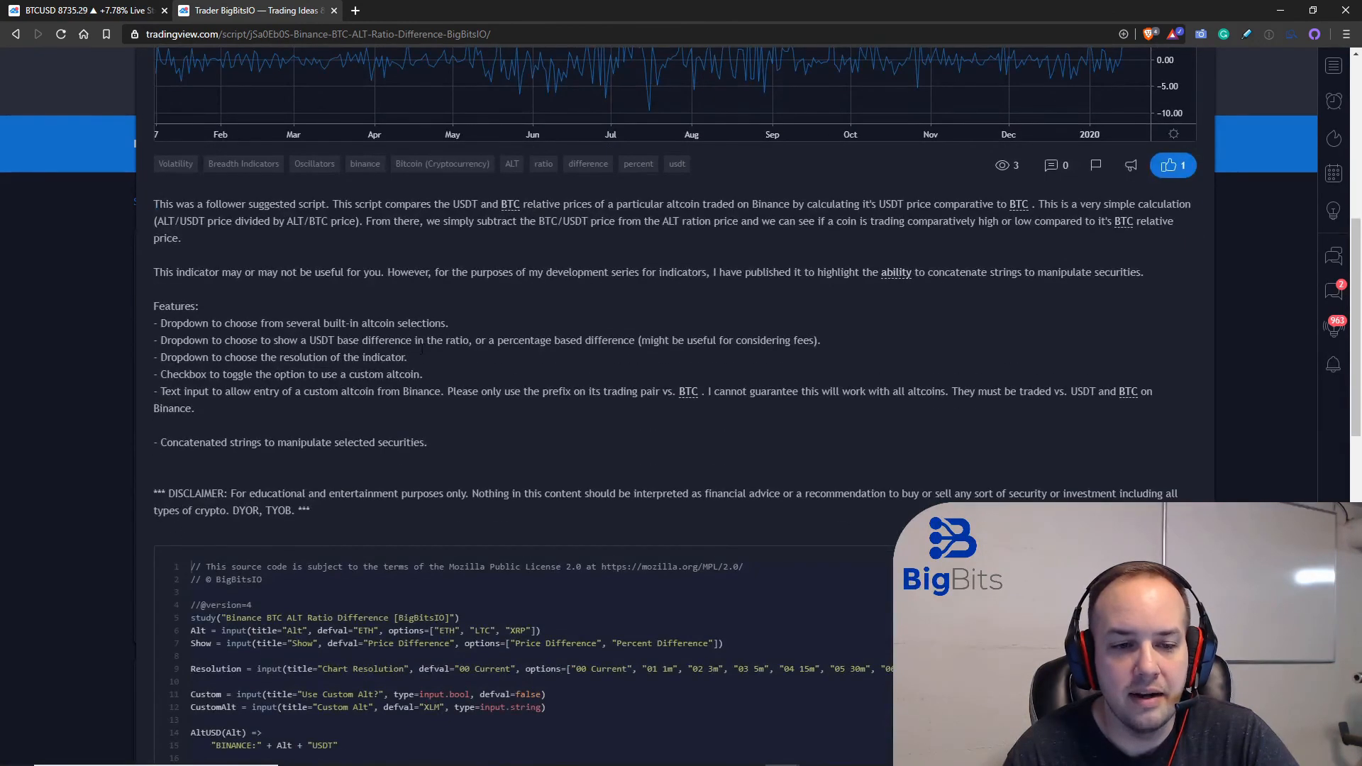
pyautogui.scroll(3)
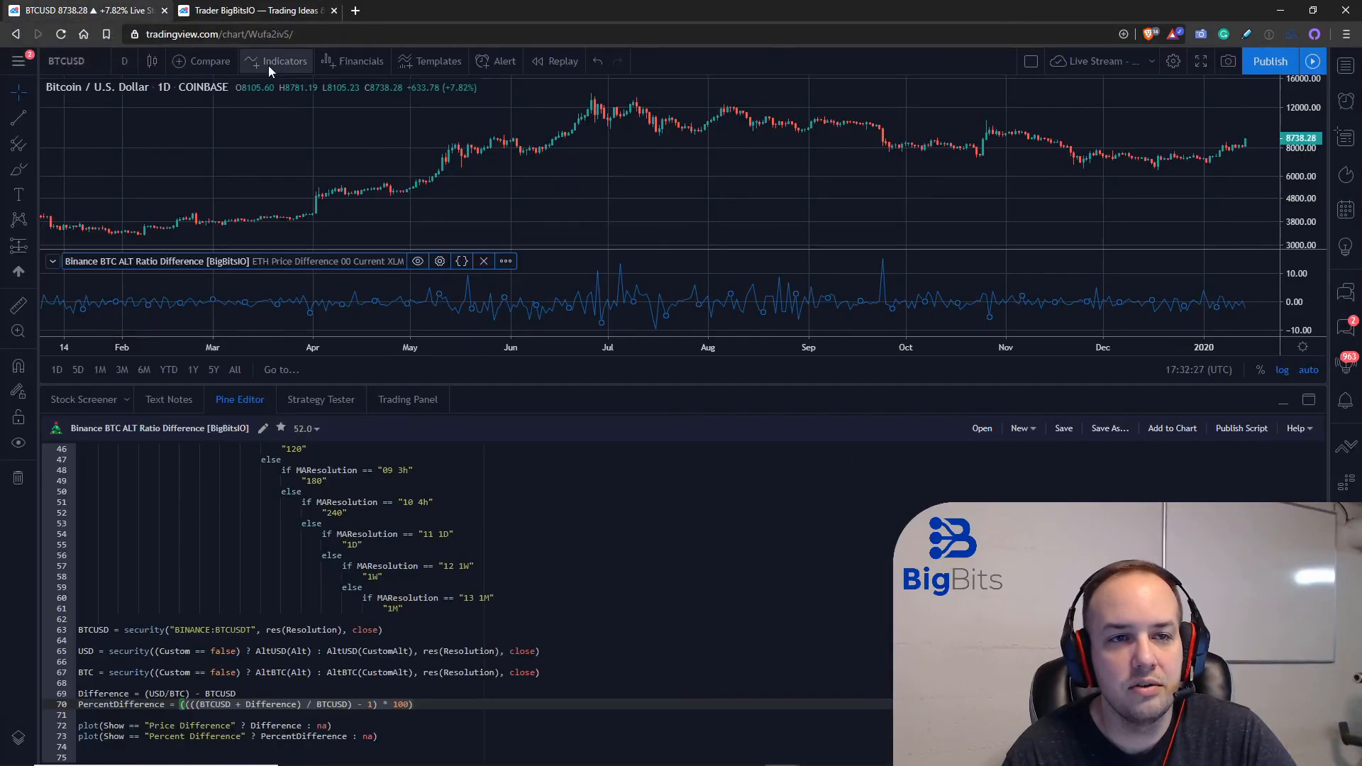
# Step: Search indicators for 'binance' and pick Binance BTC ALT Ratio Difference under My Scripts
pyautogui.click(275, 61)
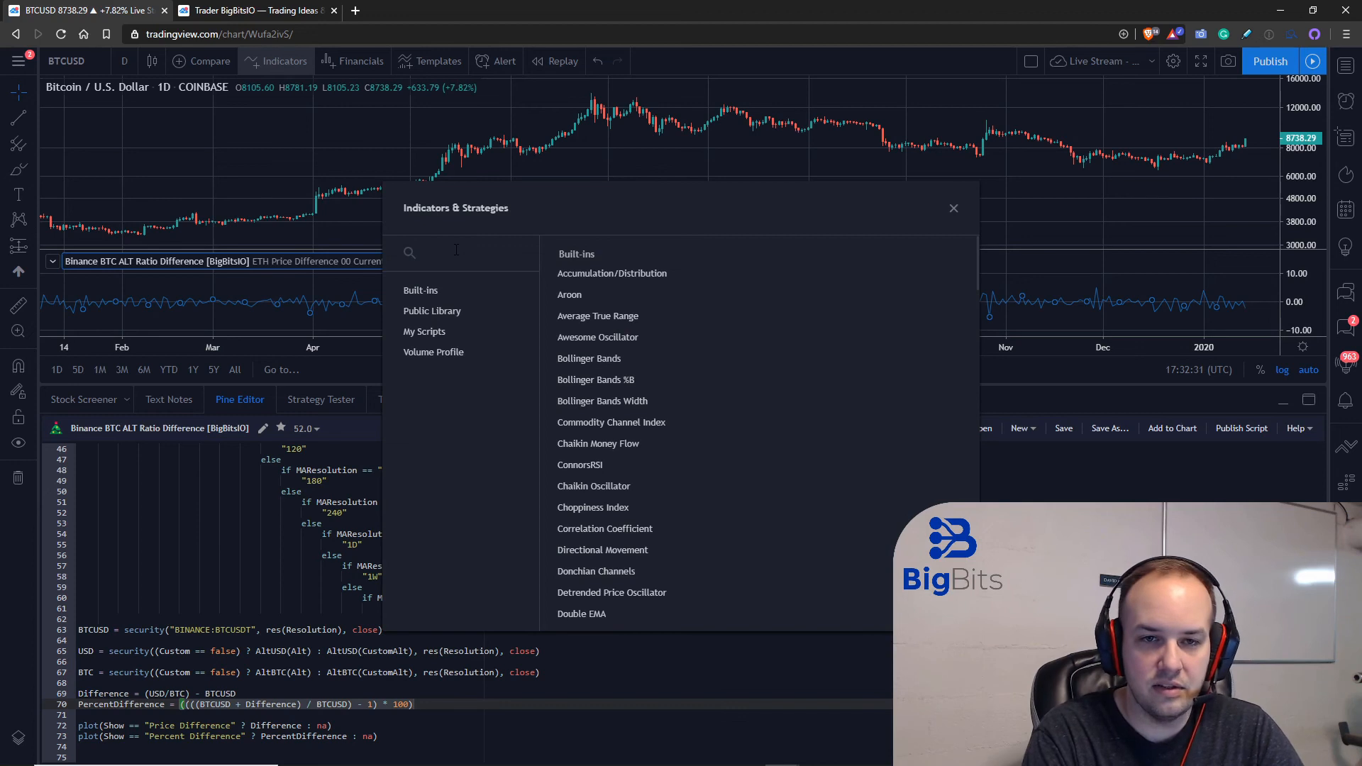
pyautogui.write('binance btc')
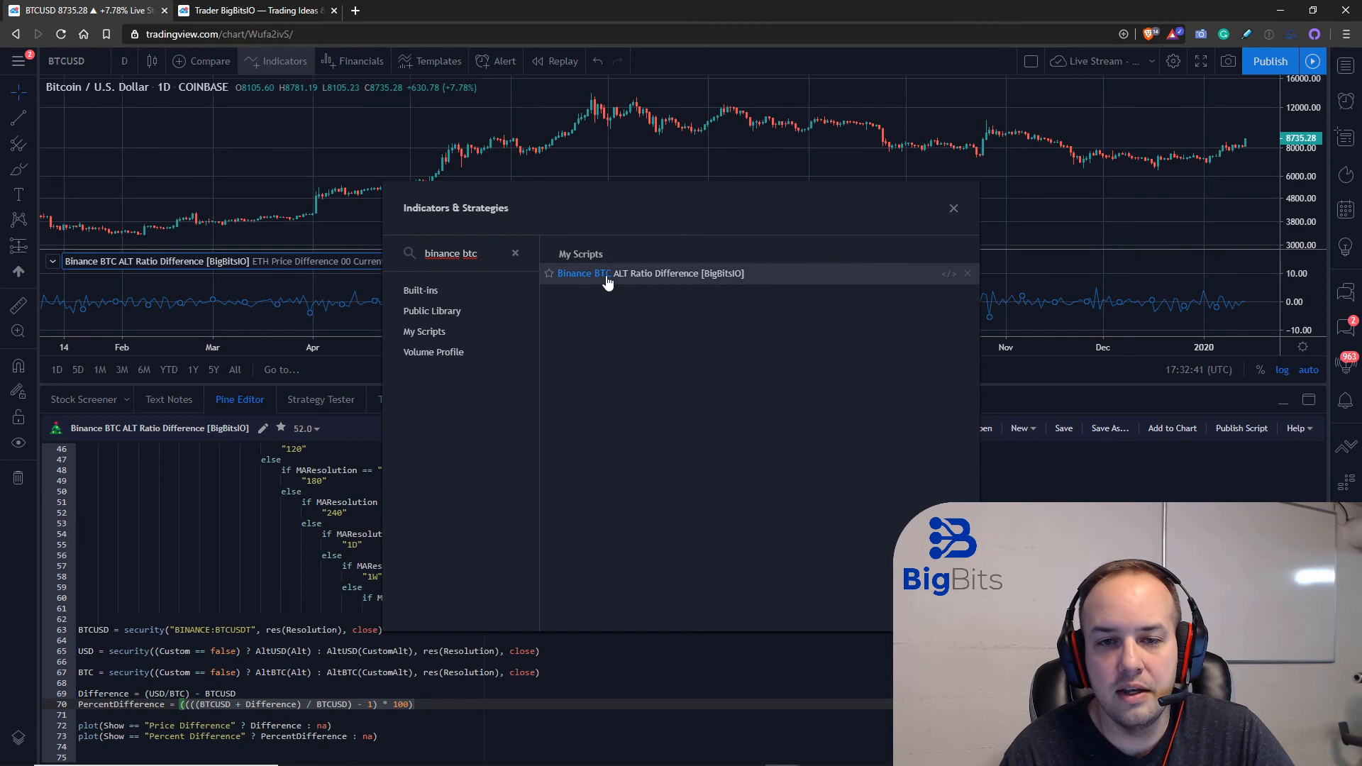
pyautogui.moveTo(604, 281)
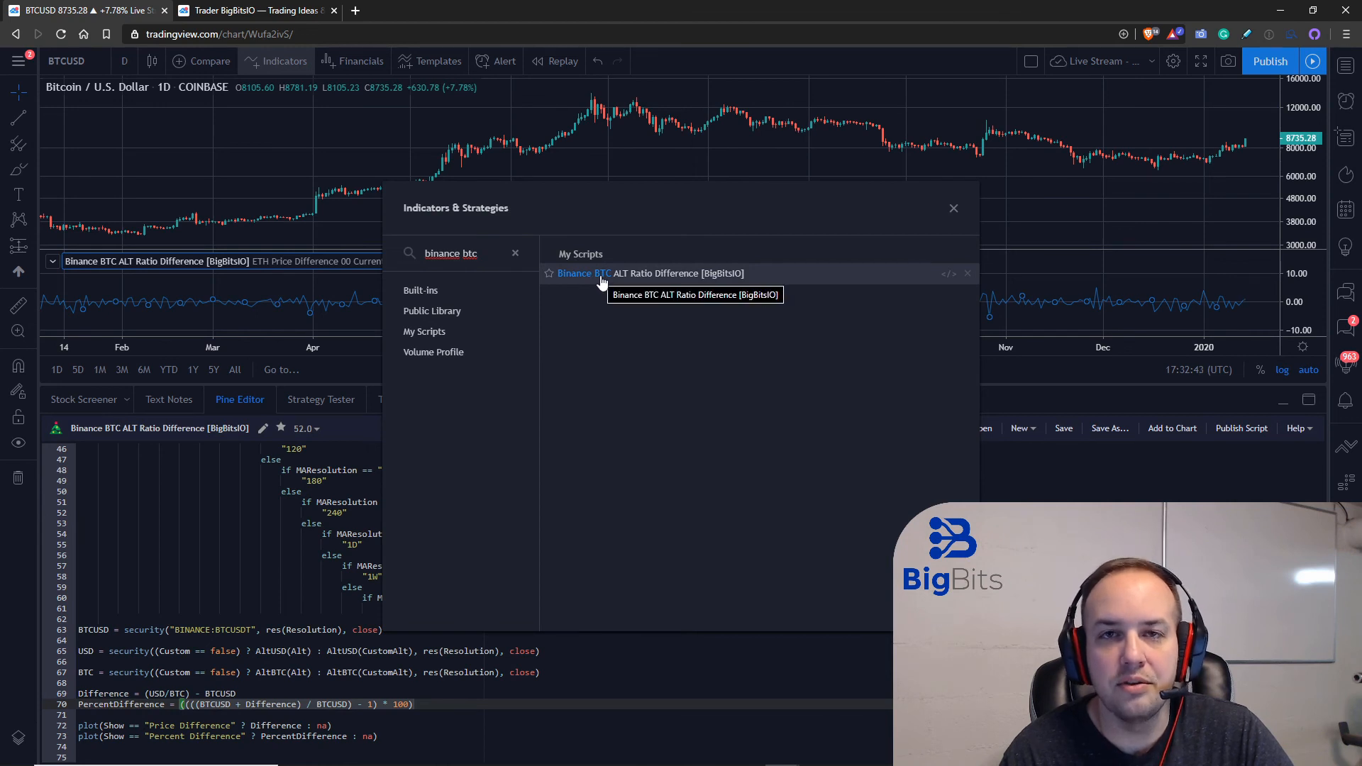
pyautogui.click(953, 208)
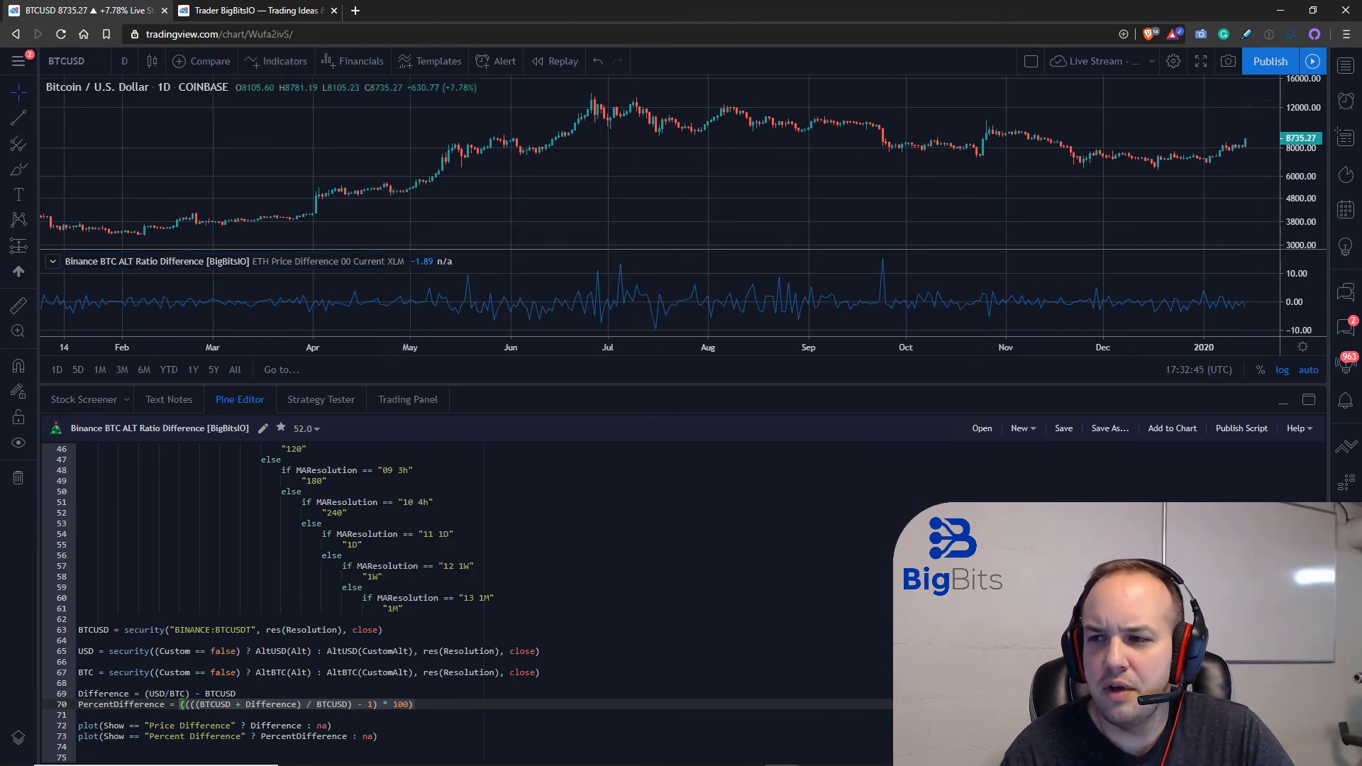